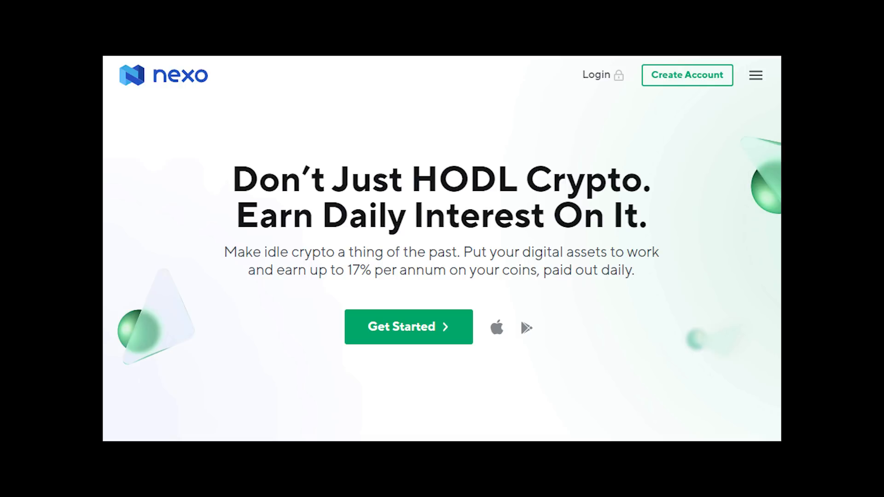
- Navigate the Fantom site to the wallets page and open the 'Set up Metamask on Fantom' guide
{"action": "scroll", "scroll_direction": "down", "scroll_amount": 3}
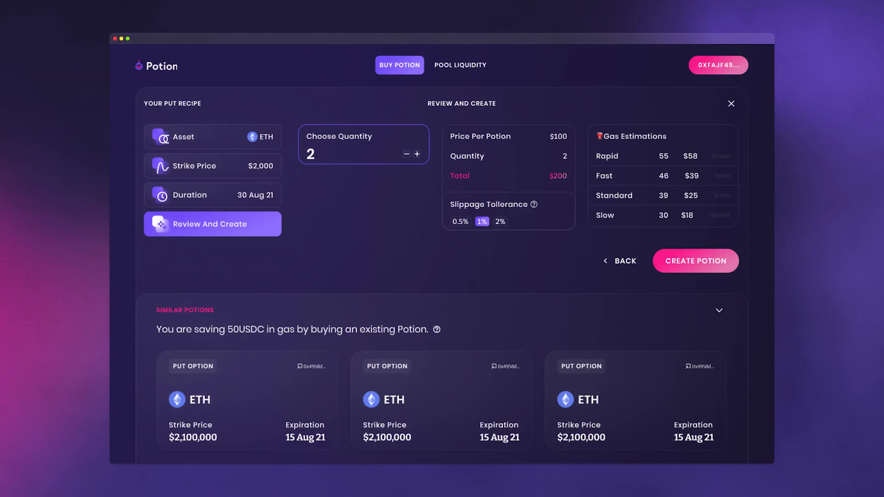
{"action": "left_click", "coordinate": [459, 64]}
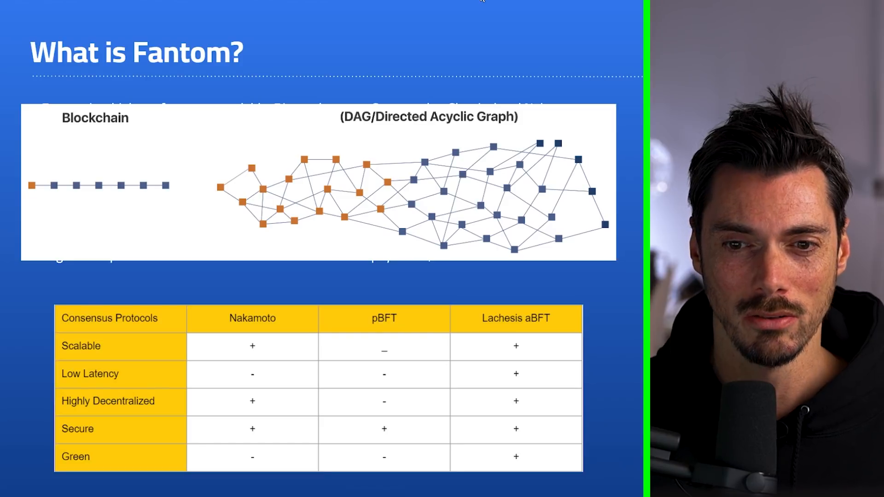
{"action": "left_click", "coordinate": [443, 178]}
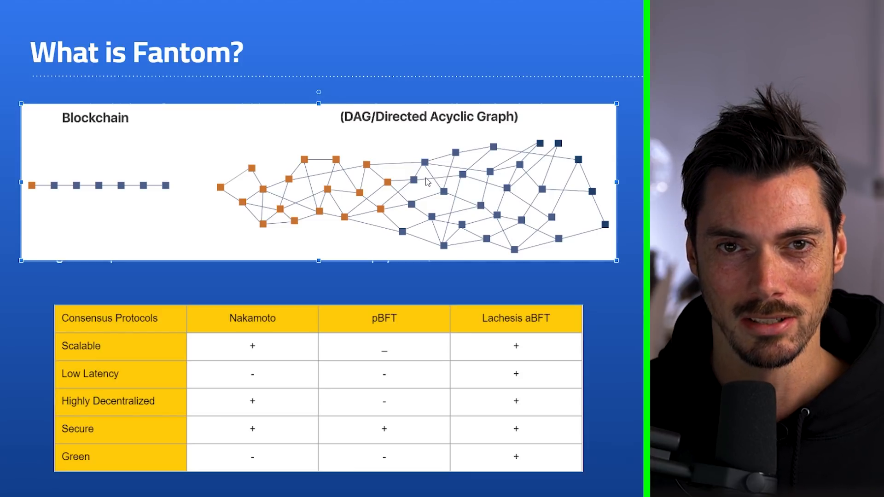
{"action": "mouse_move", "coordinate": [425, 213]}
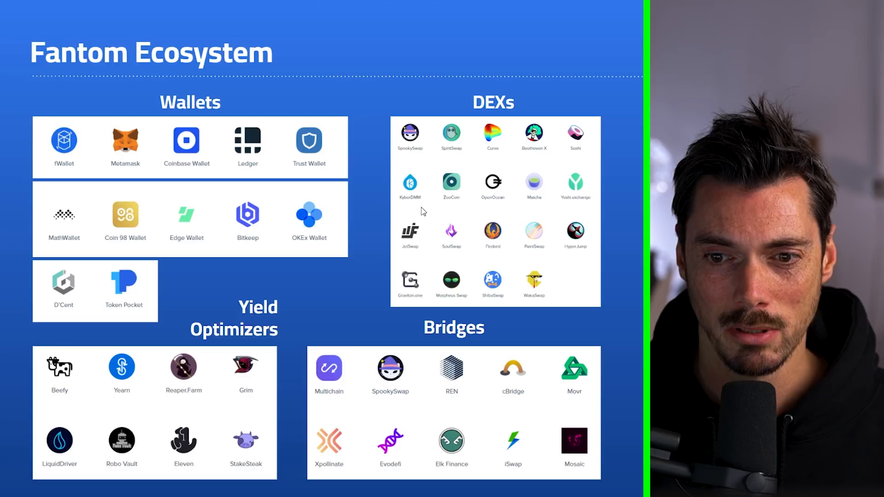
{"action": "mouse_move", "coordinate": [533, 187]}
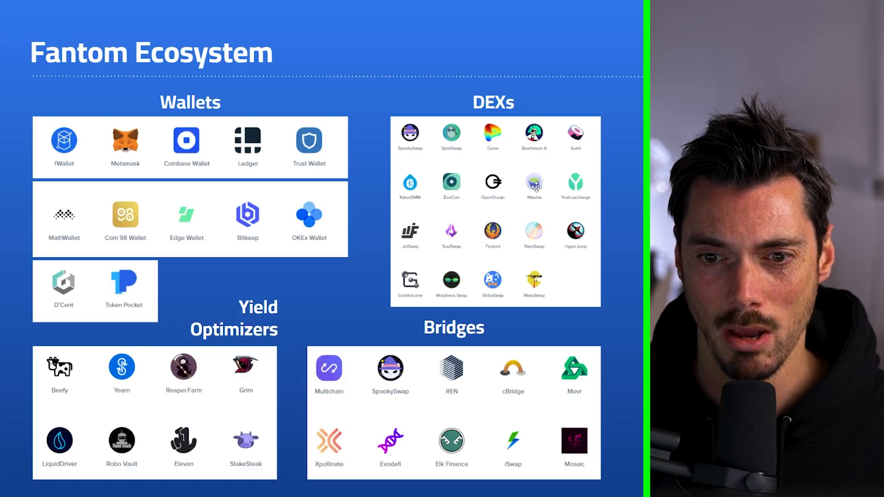
{"action": "mouse_move", "coordinate": [568, 157]}
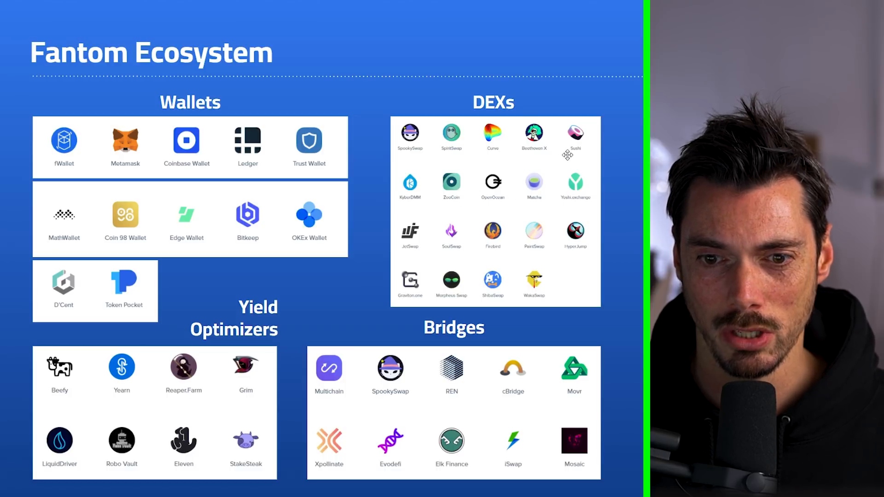
{"action": "mouse_move", "coordinate": [440, 147]}
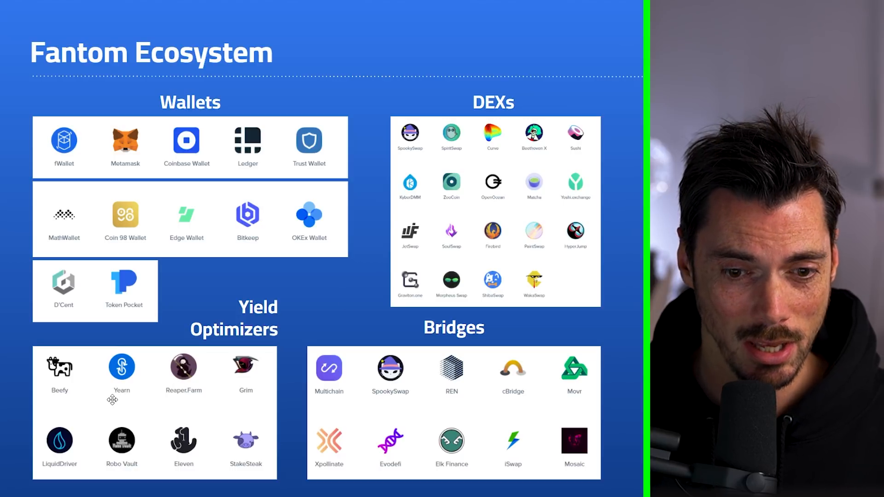
{"action": "mouse_move", "coordinate": [396, 391]}
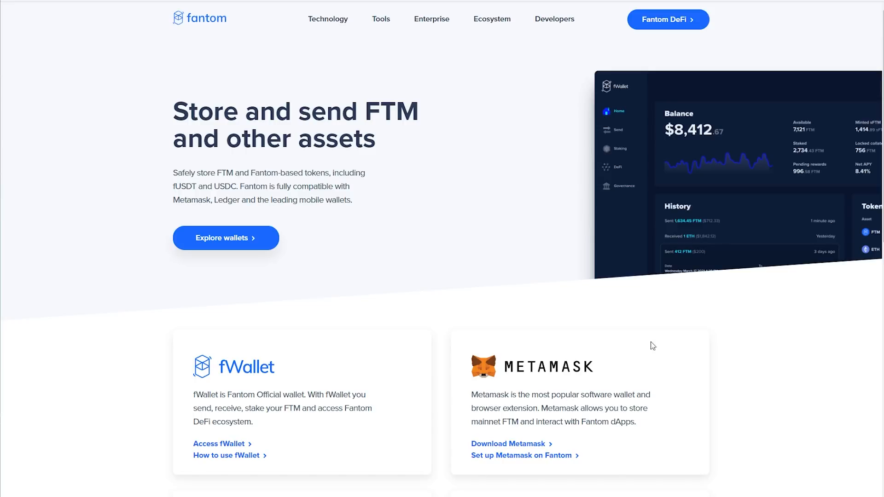
{"action": "scroll", "scroll_direction": "down", "scroll_amount": 3}
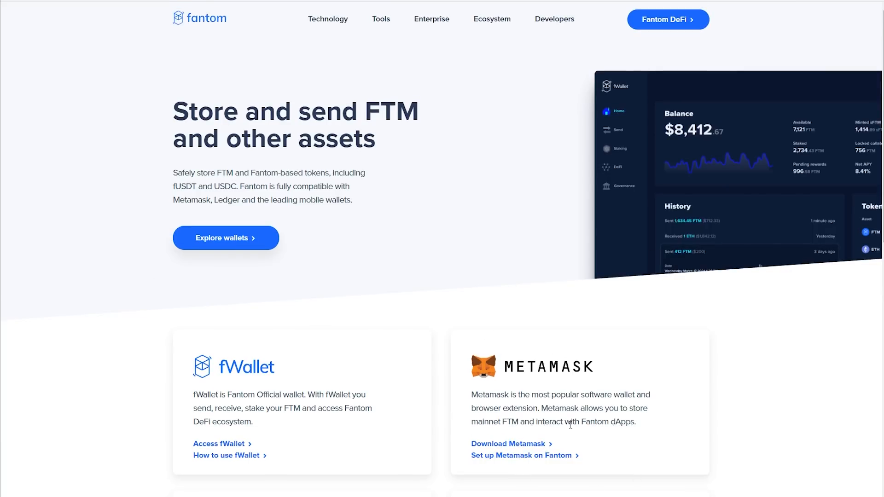
{"action": "mouse_move", "coordinate": [763, 395]}
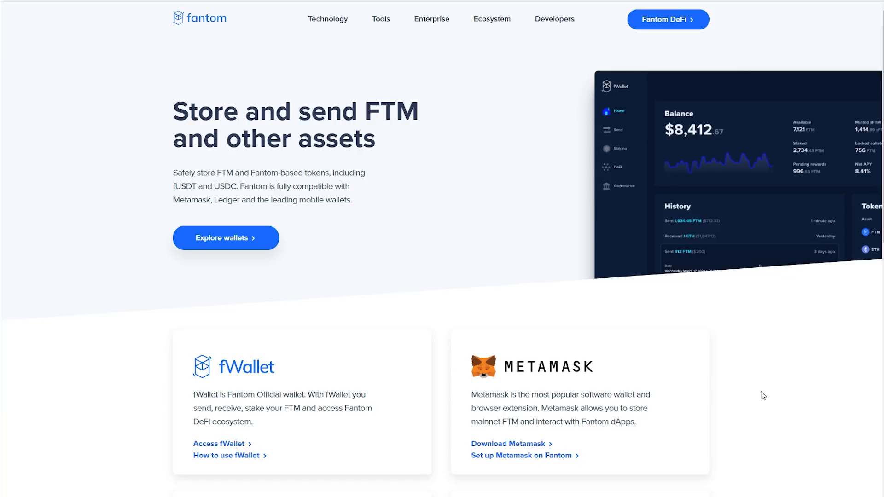
{"action": "left_click", "coordinate": [521, 455]}
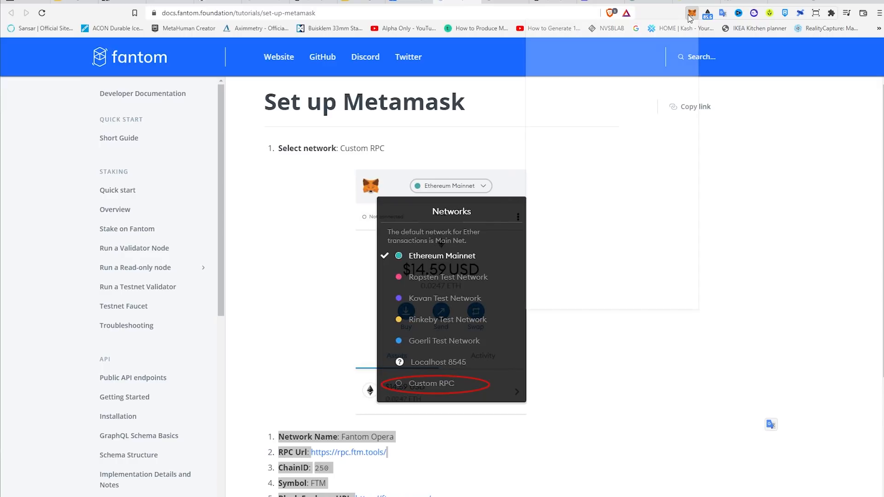
- Fill the Add Network form: name Fantom Opera, RPC URL, chain ID 250, symbol FTM, explorer URL
{"action": "left_click", "coordinate": [692, 12]}
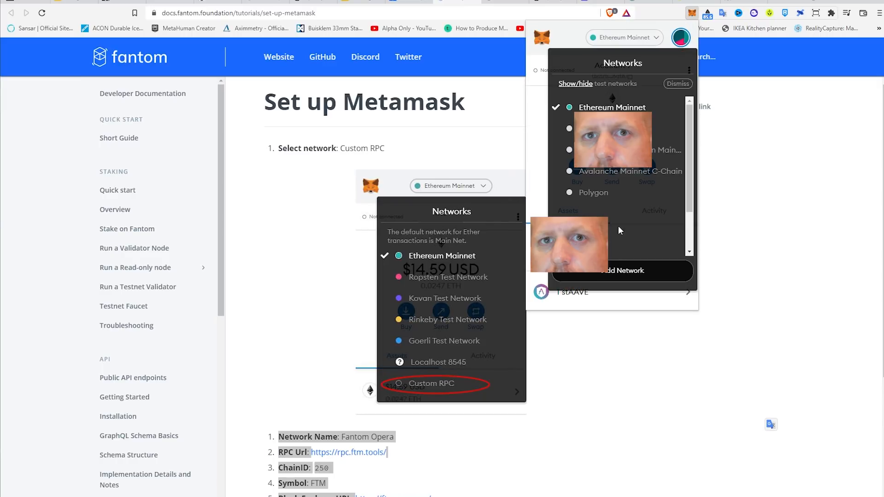
{"action": "type", "text": "Fantom Opera"}
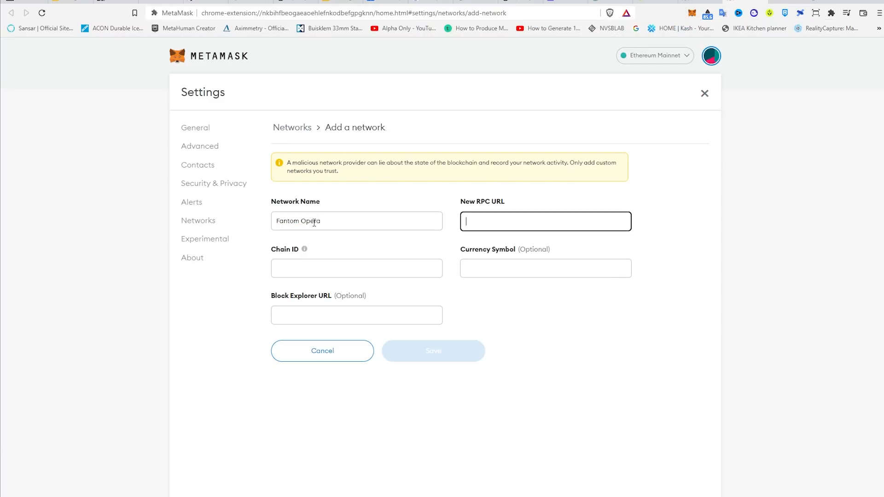
{"action": "type", "text": "https://rpc.ftm.tools"}
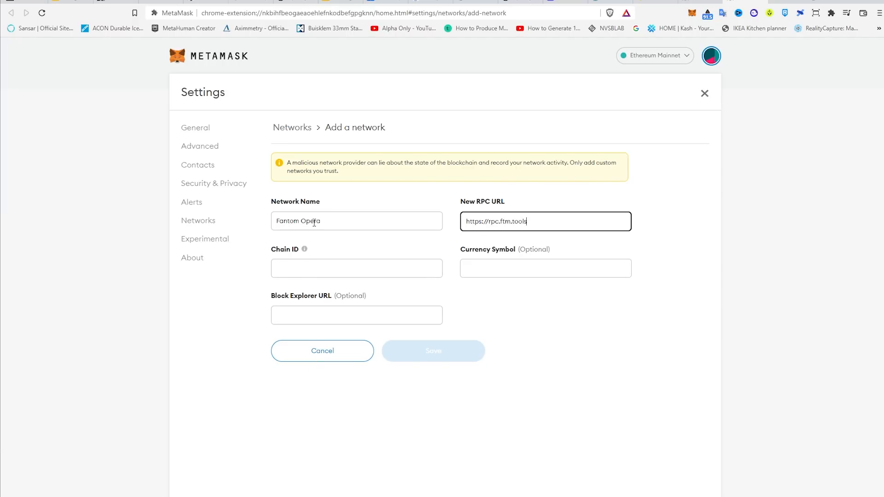
{"action": "left_click", "coordinate": [356, 268]}
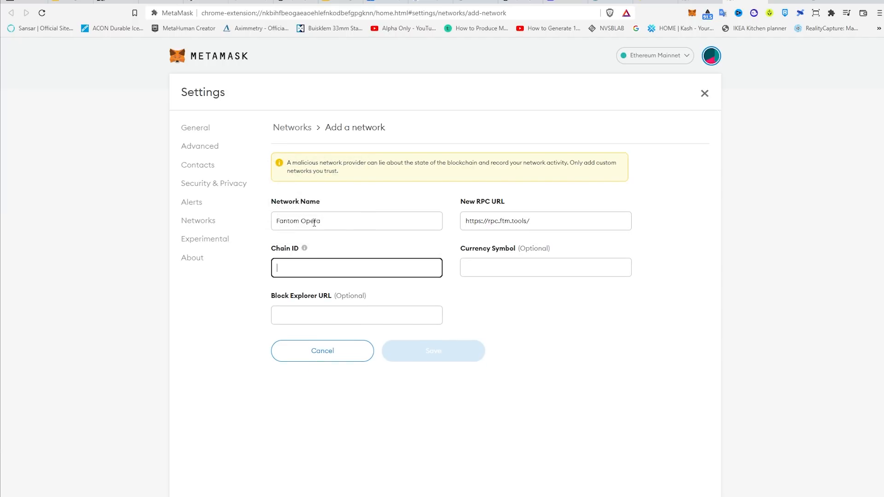
{"action": "type", "text": "FT"}
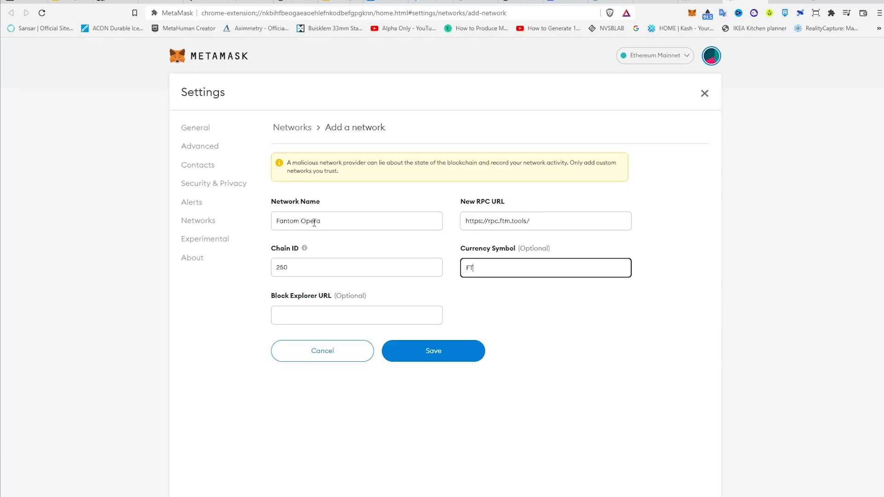
{"action": "left_click", "coordinate": [357, 315]}
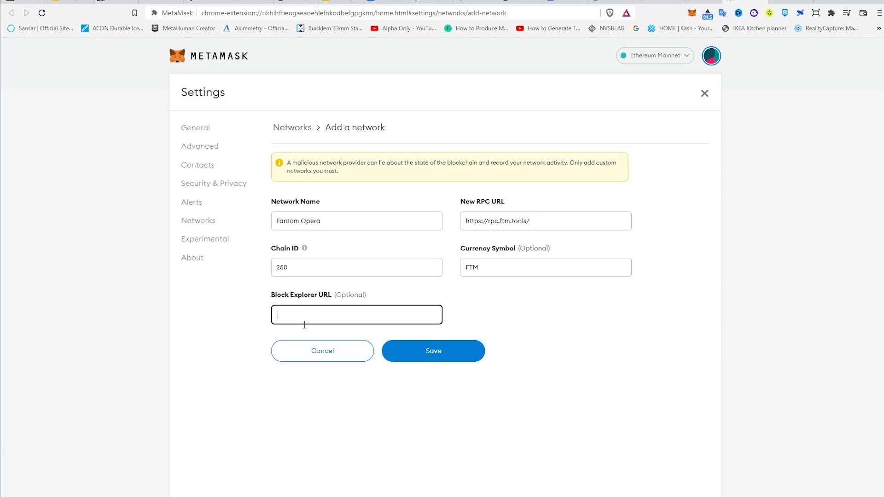
{"action": "type", "text": "https://ftmscan.com"}
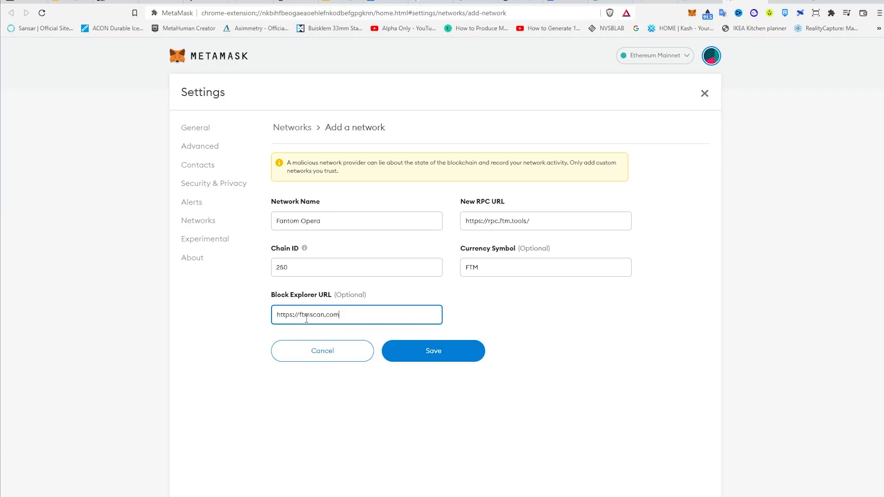
- Save the Fantom Opera network and confirm it in the network list with a 110.9789 FTM balance
{"action": "left_click", "coordinate": [433, 351]}
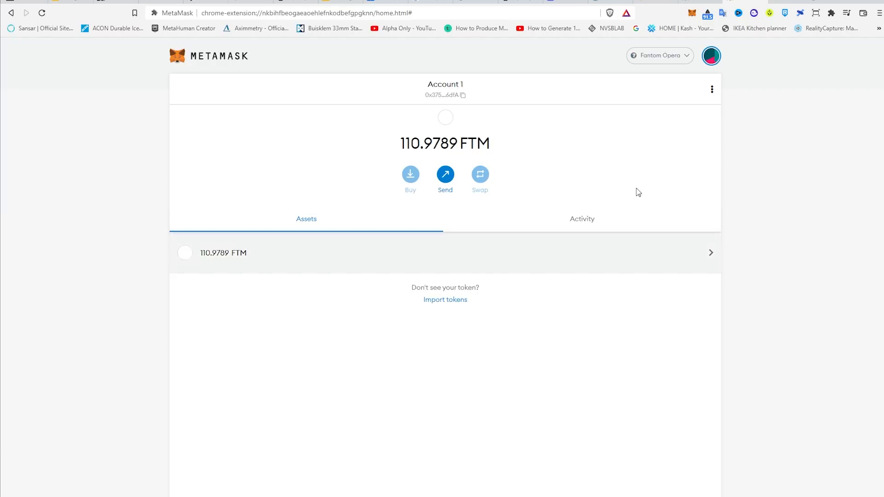
{"action": "left_click", "coordinate": [659, 55]}
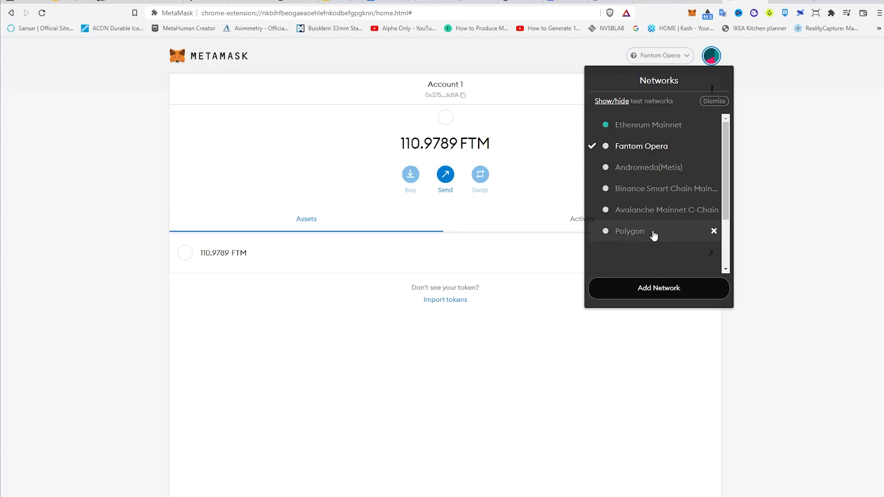
{"action": "mouse_move", "coordinate": [317, 313]}
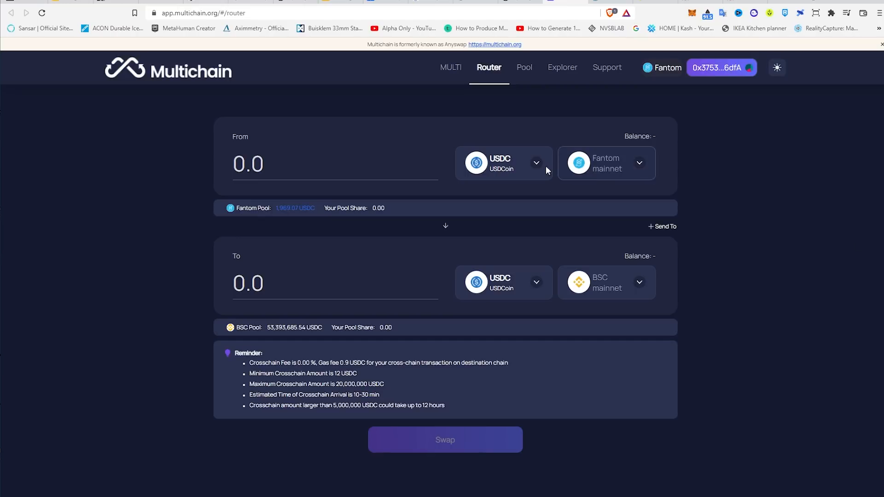
- Select ETH as the token to bridge and choose Fantom mainnet as the source network
{"action": "left_click", "coordinate": [503, 163]}
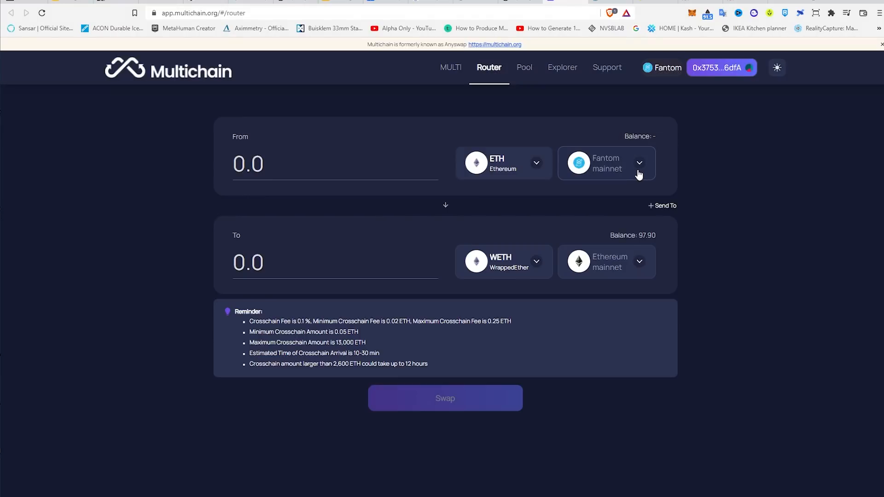
{"action": "left_click", "coordinate": [503, 163]}
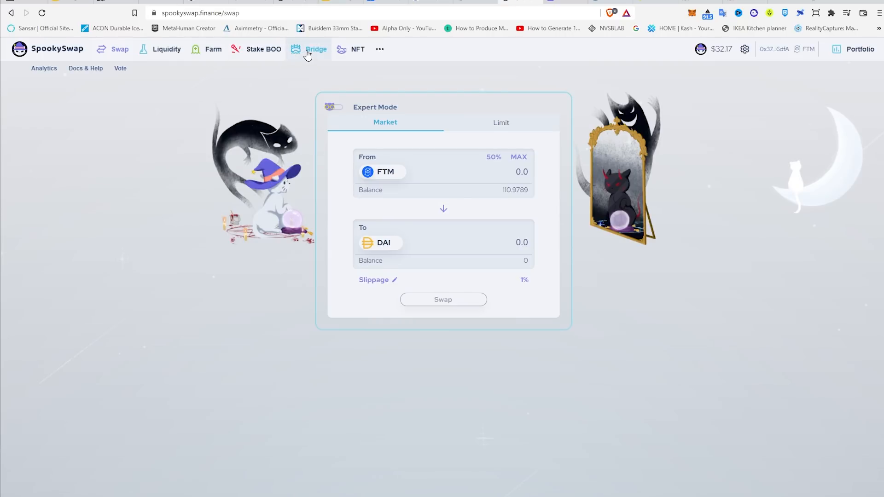
- Switch from the swap form to SpookySwap's Bridge page
{"action": "left_click", "coordinate": [315, 49]}
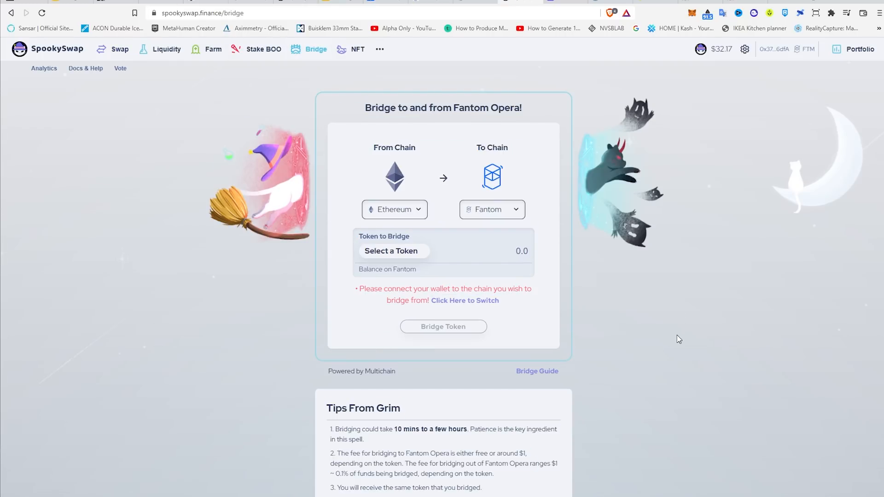
{"action": "mouse_move", "coordinate": [663, 183]}
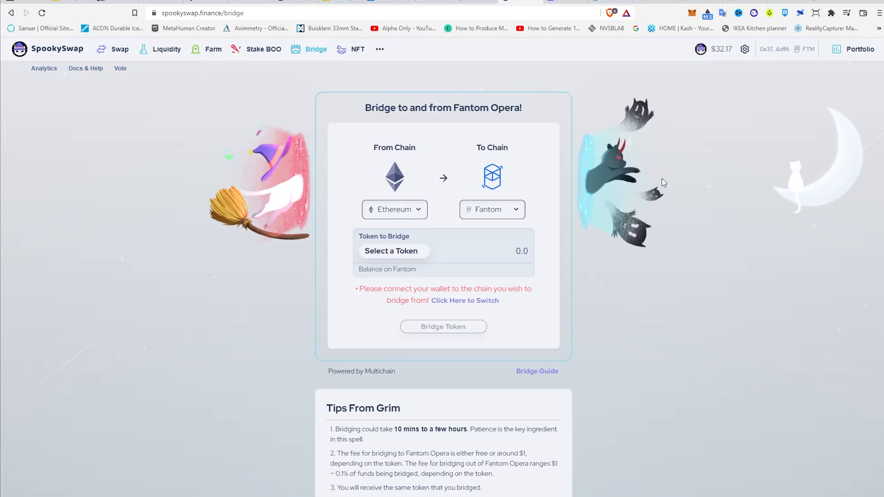
{"action": "mouse_move", "coordinate": [469, 2]}
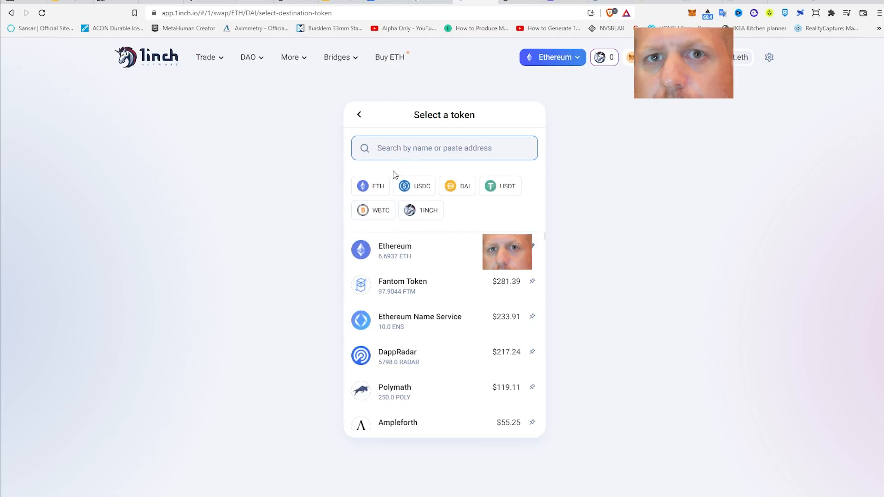
- Set the 1inch swap to receive FTM for ETH (about 109.77 FTM) and start the swap
{"action": "left_click", "coordinate": [403, 286]}
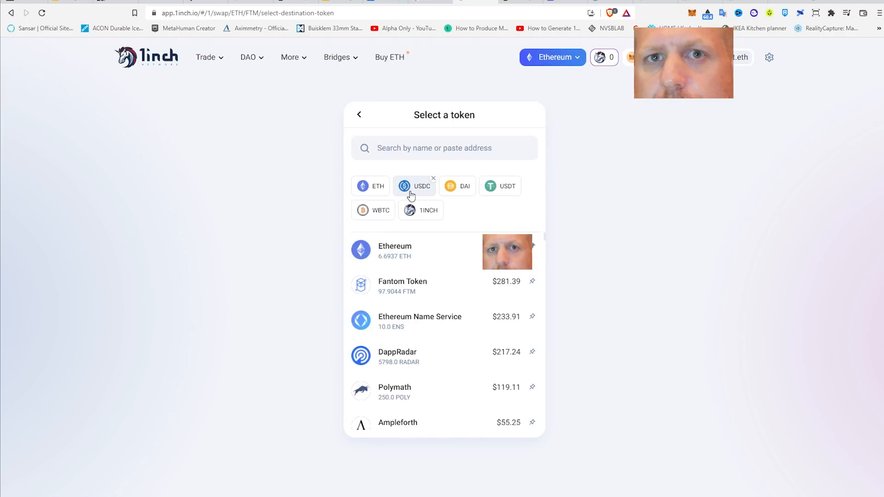
{"action": "left_click", "coordinate": [415, 186]}
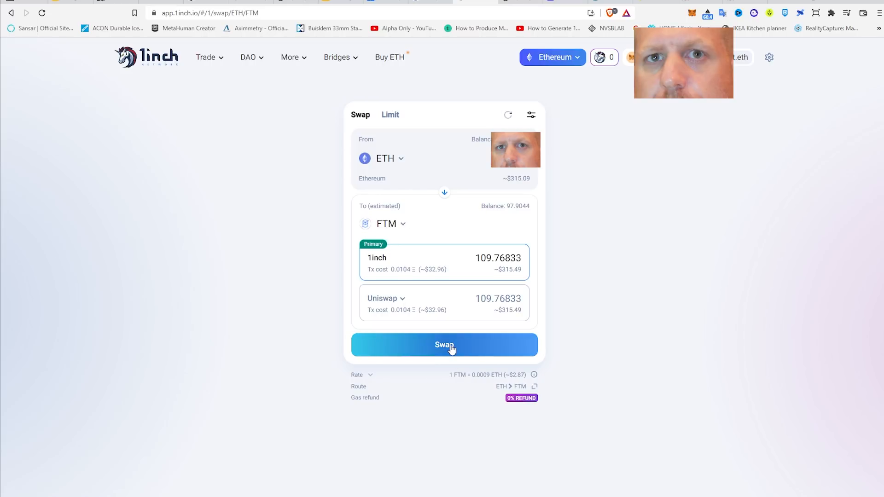
{"action": "left_click", "coordinate": [444, 344]}
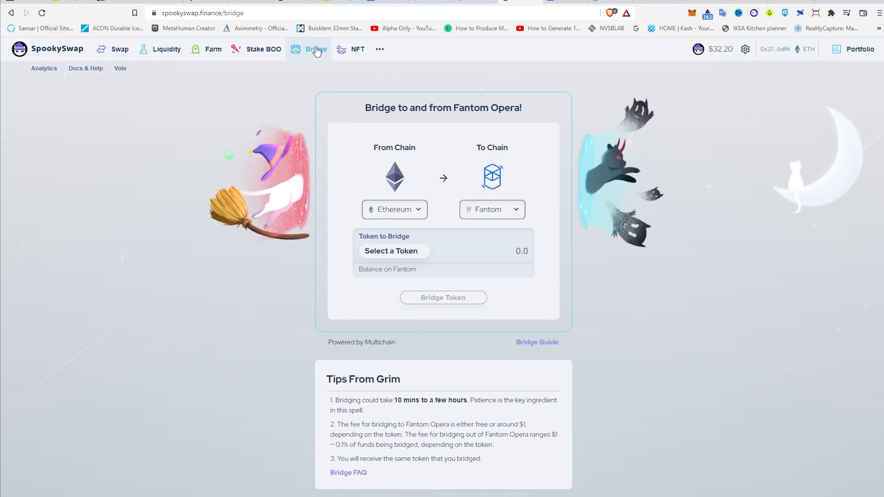
- Set the bridge to send FTM from Ethereum to Fantom and enter 50 FTM as the amount
{"action": "left_click", "coordinate": [491, 209]}
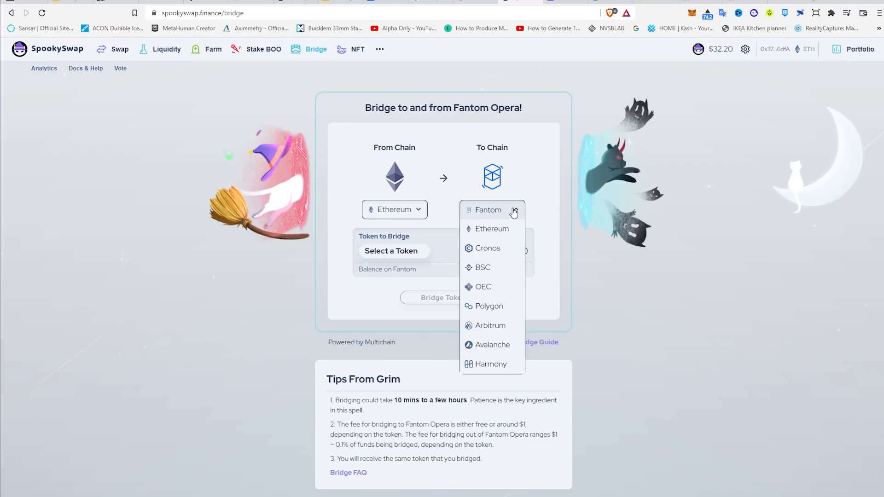
{"action": "left_click", "coordinate": [391, 250]}
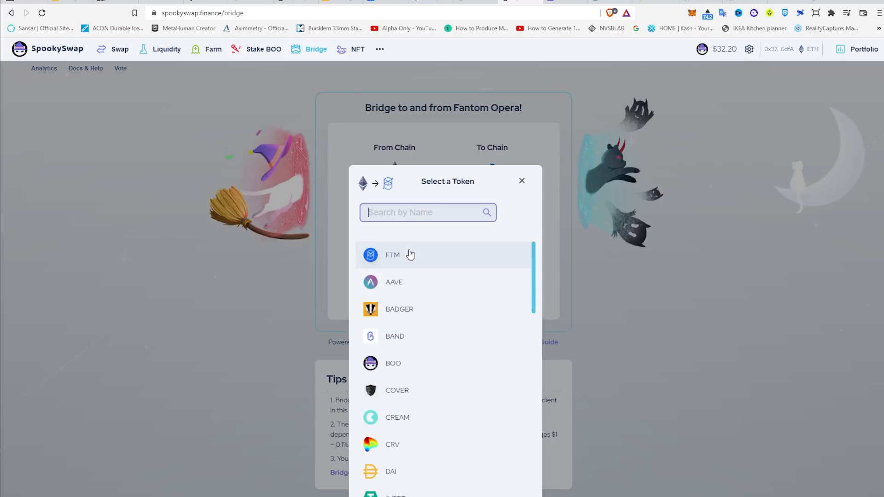
{"action": "left_click", "coordinate": [394, 254]}
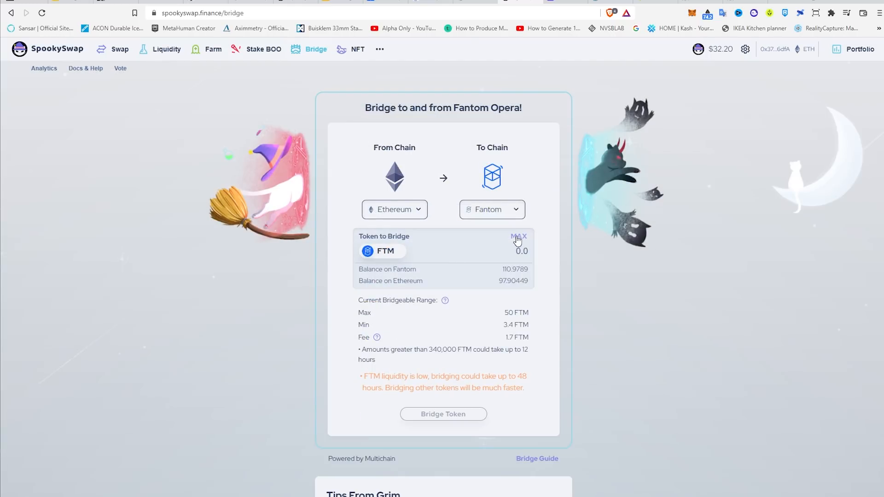
{"action": "left_click", "coordinate": [517, 236]}
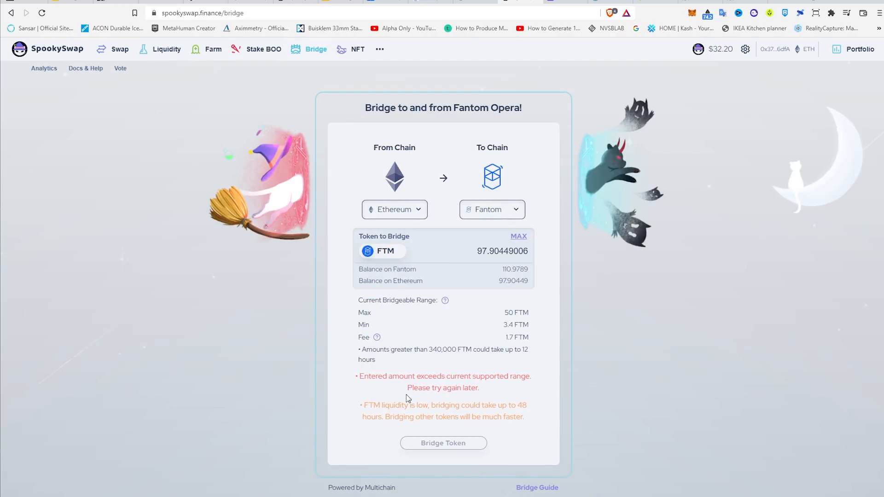
{"action": "mouse_move", "coordinate": [456, 400]}
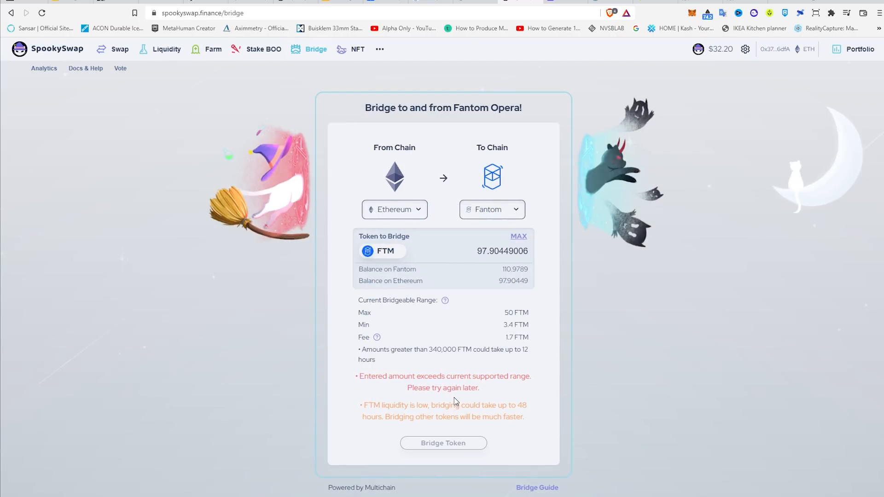
{"action": "triple_click", "coordinate": [501, 251]}
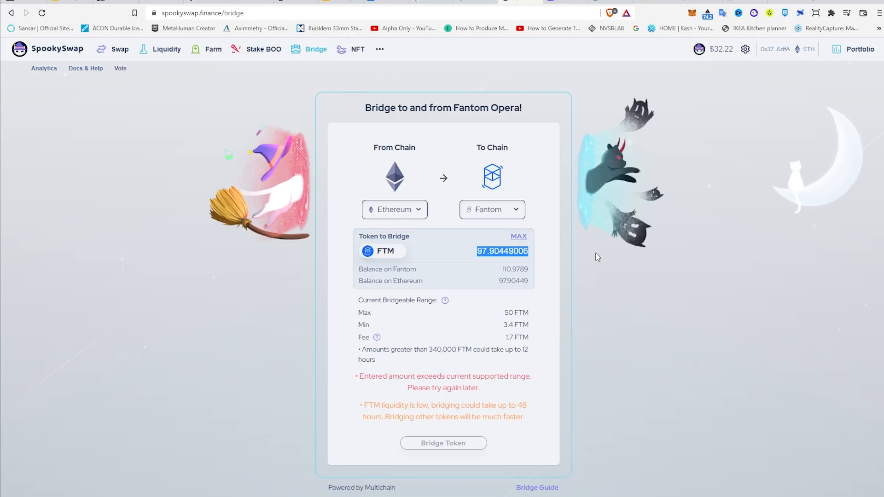
{"action": "type", "text": "90"}
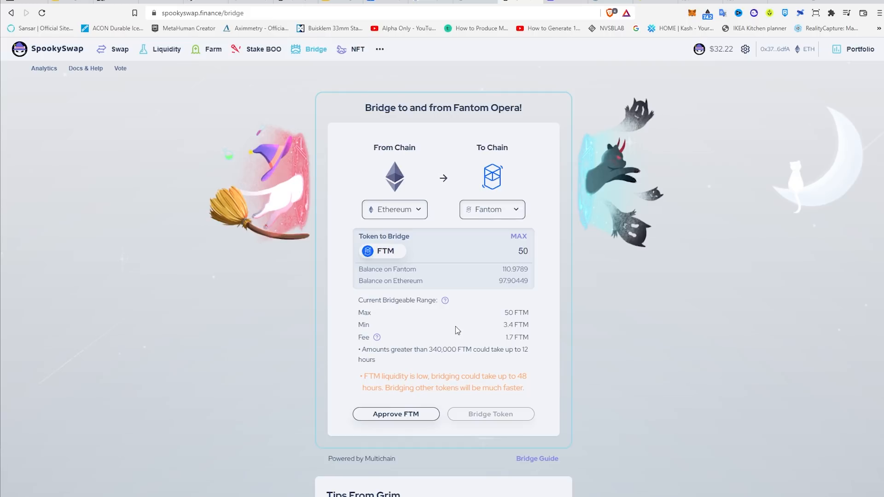
{"action": "mouse_move", "coordinate": [364, 376]}
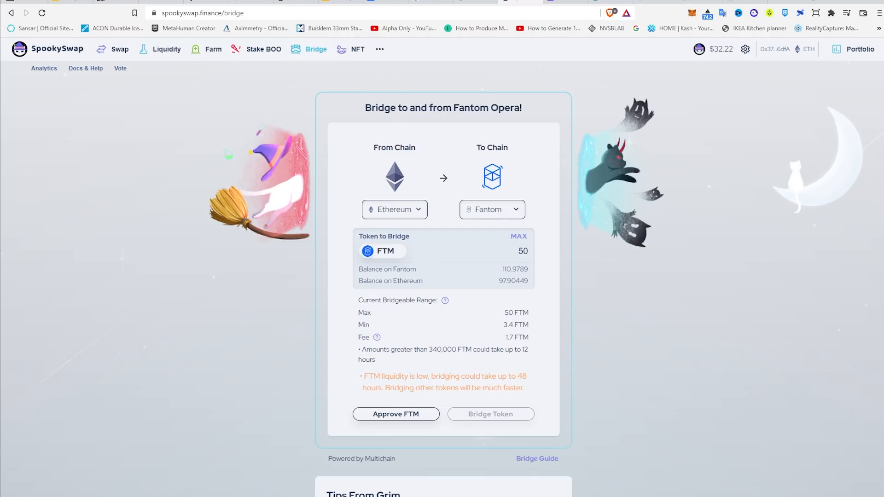
{"action": "mouse_move", "coordinate": [700, 484]}
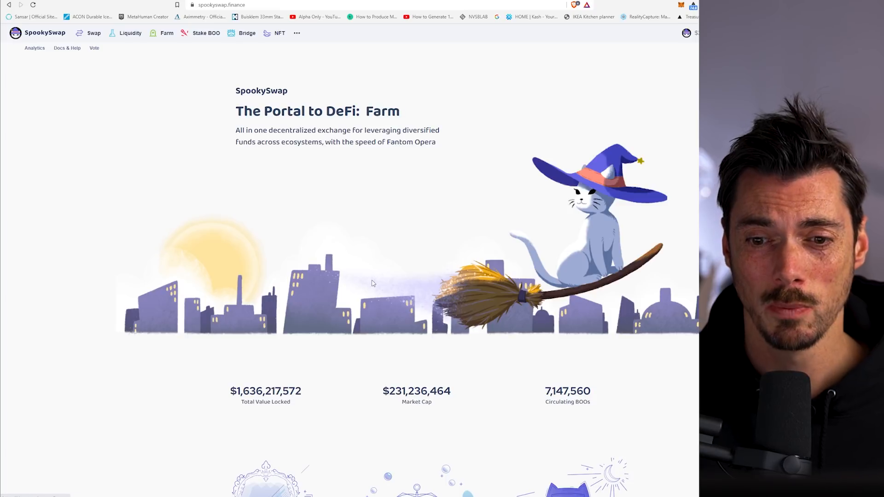
- Browse the SpookySwap home page and go to the FTM-to-DAI swap page
{"action": "scroll", "scroll_direction": "down", "scroll_amount": 3}
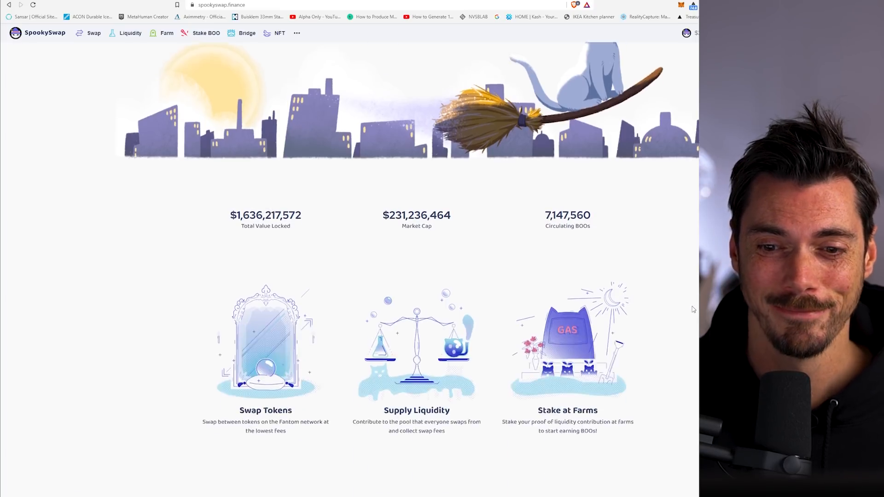
{"action": "scroll", "scroll_direction": "down", "scroll_amount": 3}
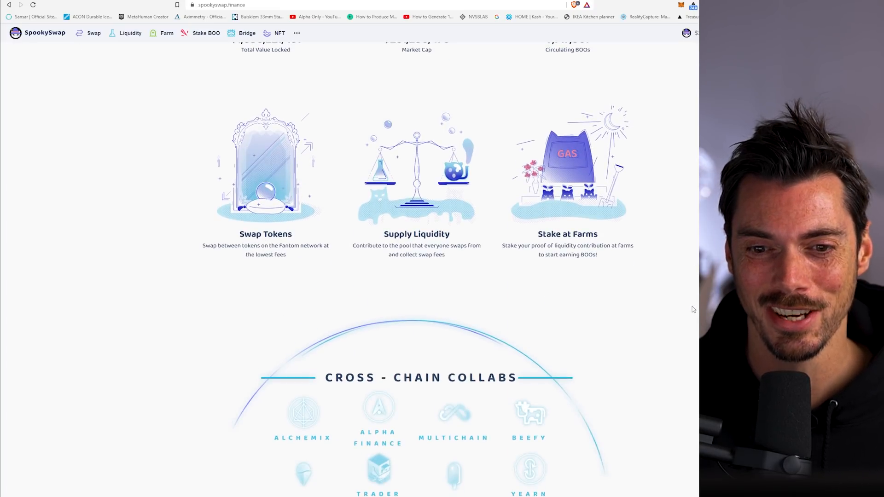
{"action": "scroll", "scroll_direction": "down", "scroll_amount": 3}
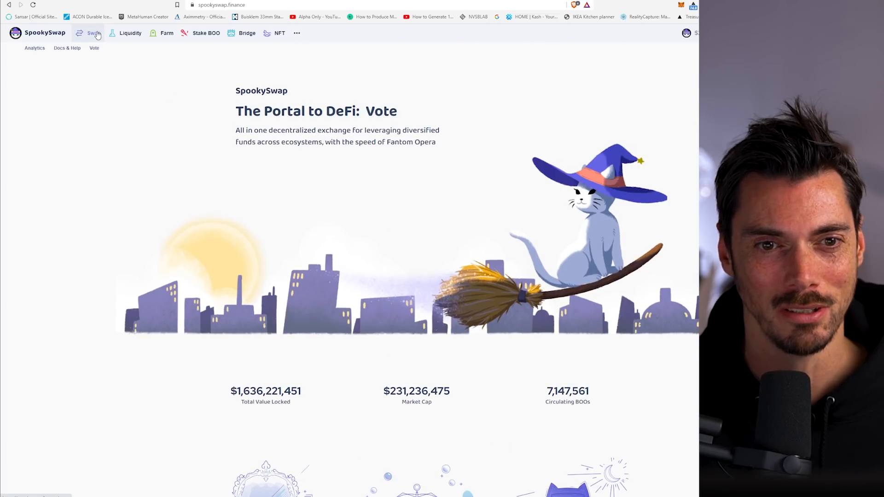
{"action": "left_click", "coordinate": [94, 33]}
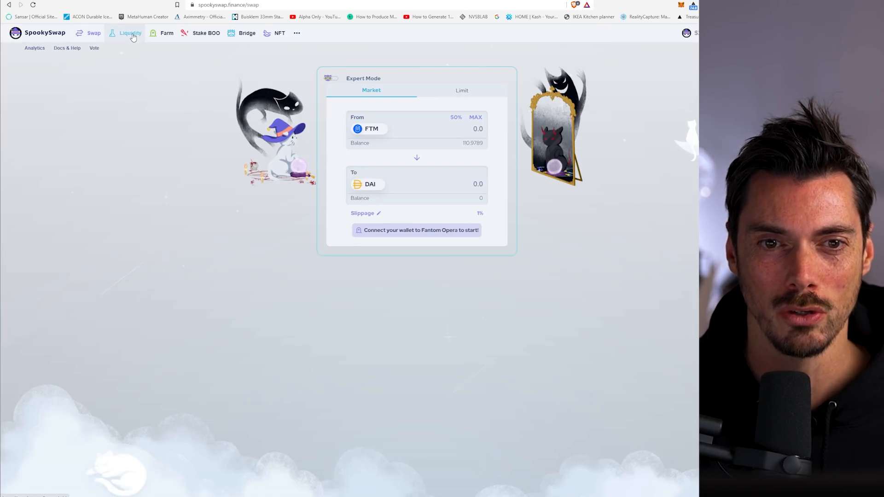
- Browse the Liquidity page and the list of farms
{"action": "left_click", "coordinate": [130, 33]}
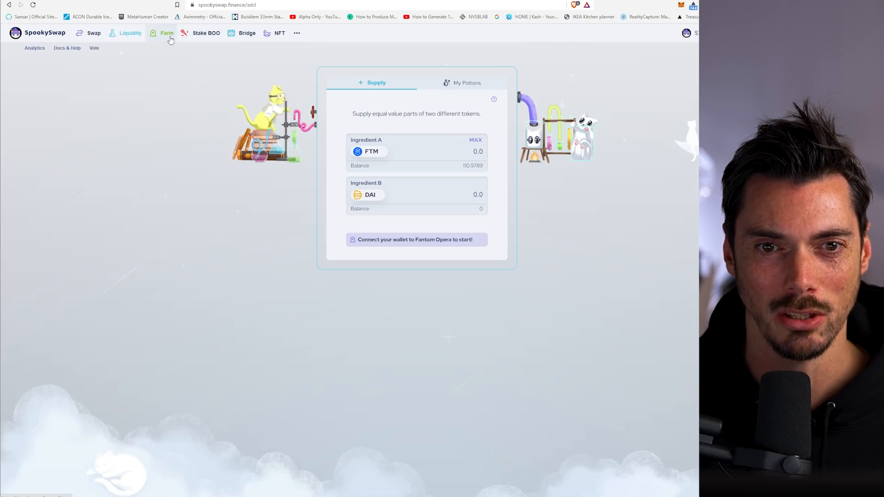
{"action": "left_click", "coordinate": [167, 33]}
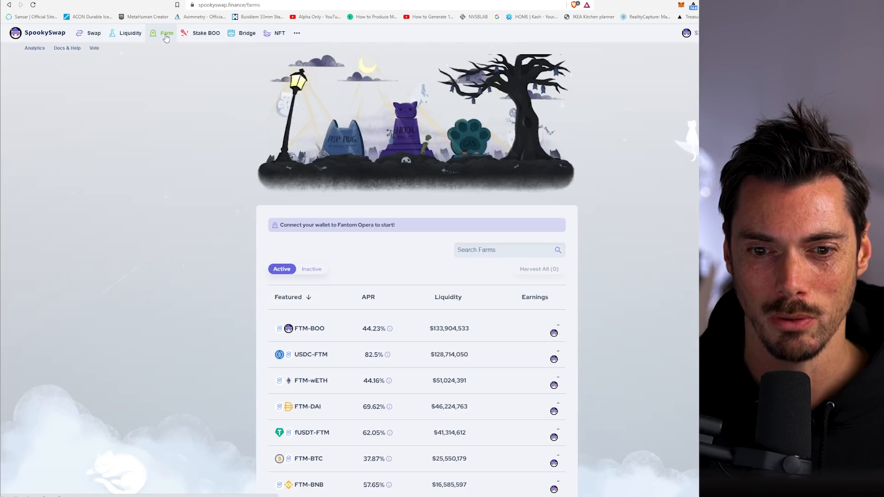
{"action": "mouse_move", "coordinate": [387, 353]}
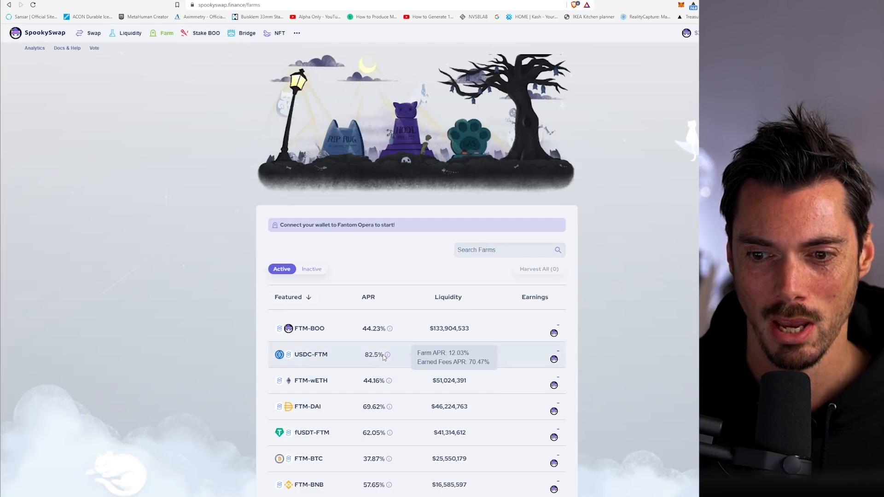
{"action": "scroll", "scroll_direction": "down", "scroll_amount": 3}
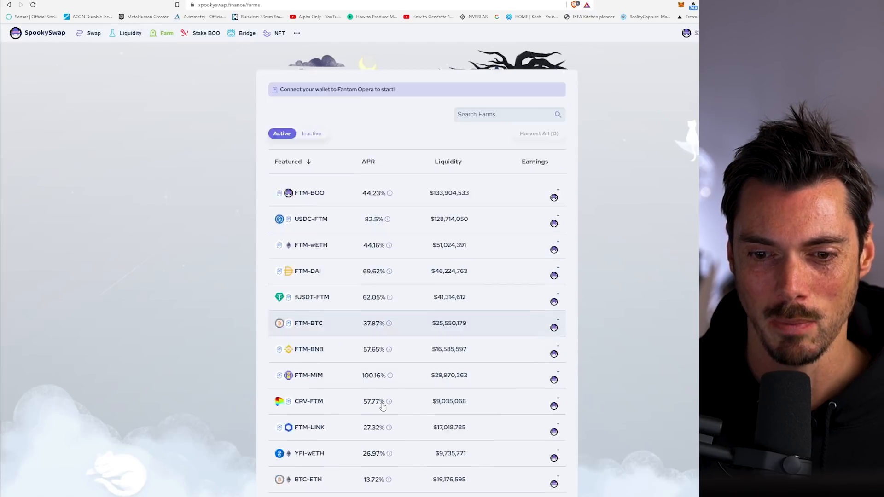
{"action": "scroll", "scroll_direction": "down", "scroll_amount": 3}
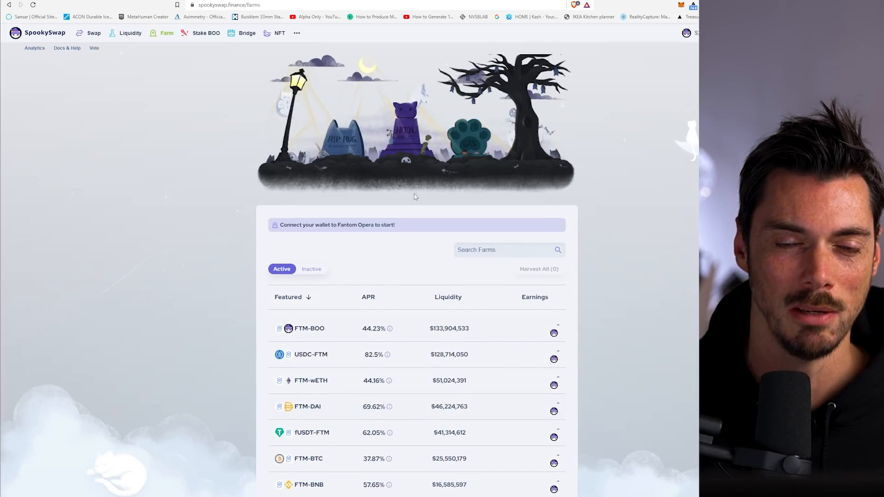
- Browse the Stake BOO page with its xBOO staking step and pools
{"action": "left_click", "coordinate": [206, 33]}
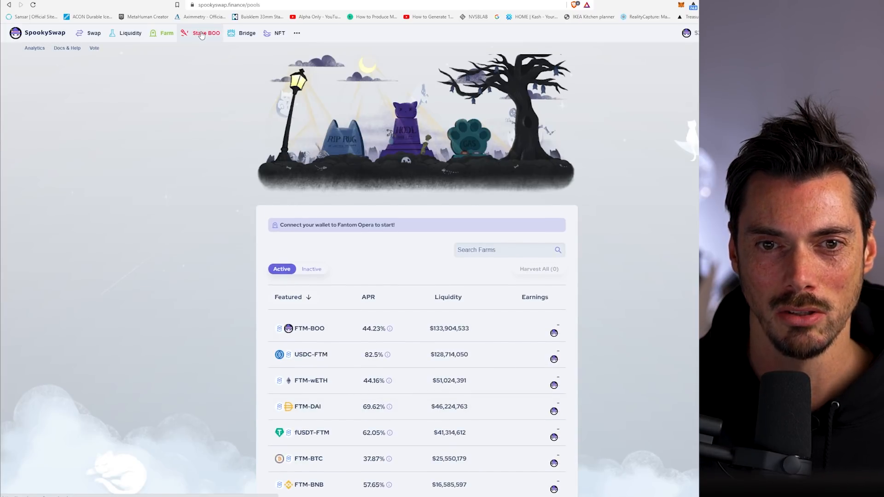
{"action": "left_click", "coordinate": [206, 33]}
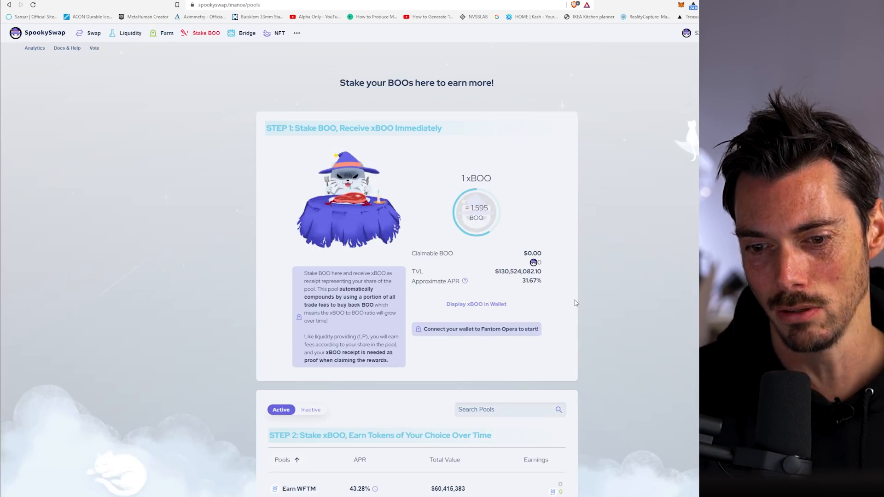
{"action": "scroll", "scroll_direction": "down", "scroll_amount": 3}
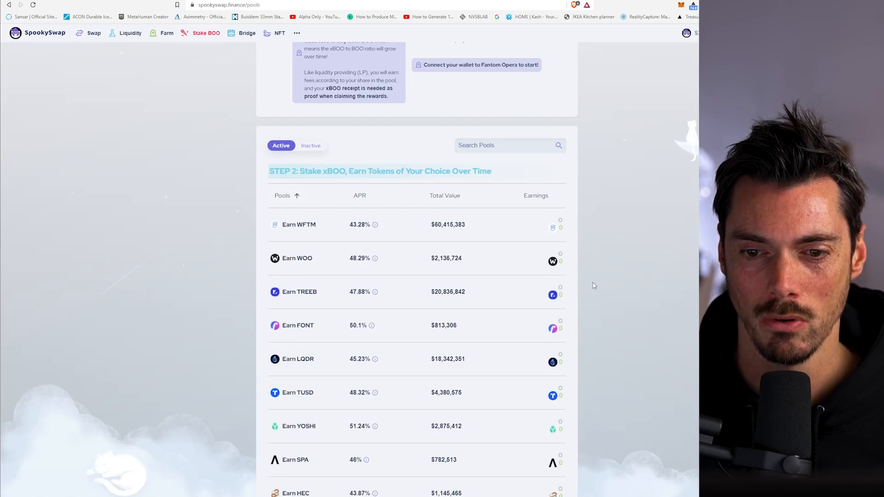
{"action": "scroll", "scroll_direction": "up", "scroll_amount": 3}
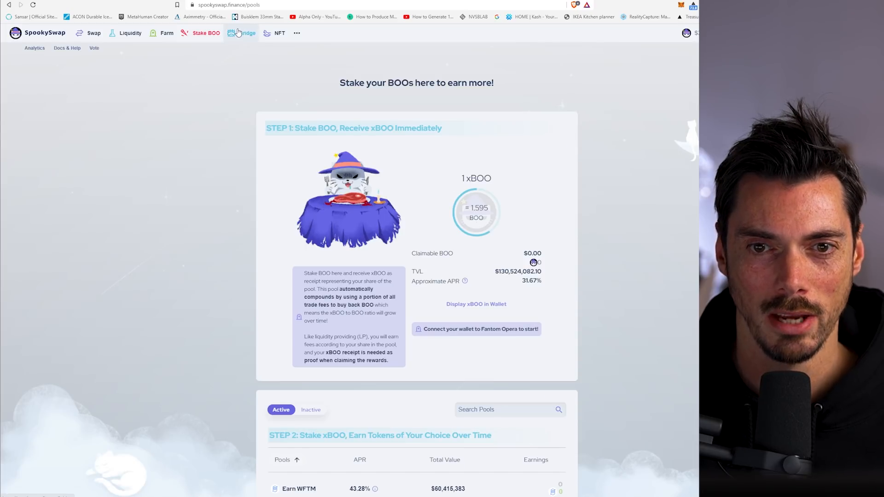
{"action": "left_click", "coordinate": [296, 33]}
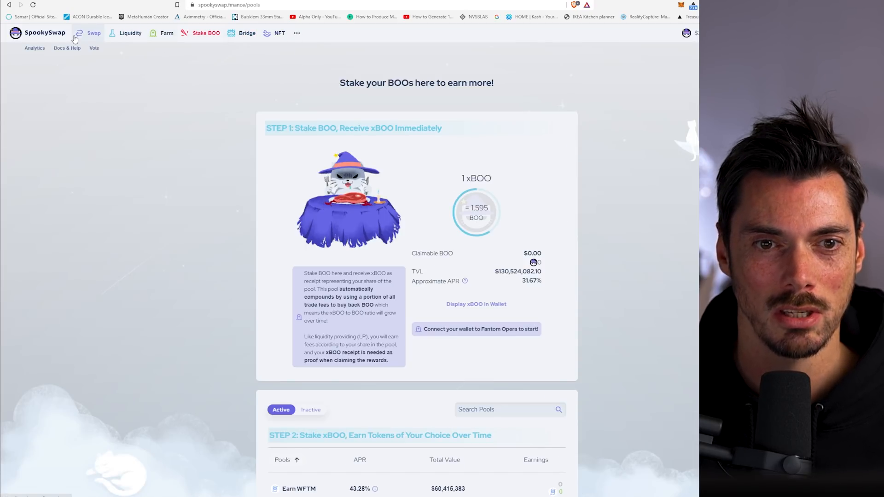
- Return to the swap page and bring up the swap Settings dialog
{"action": "left_click", "coordinate": [94, 33]}
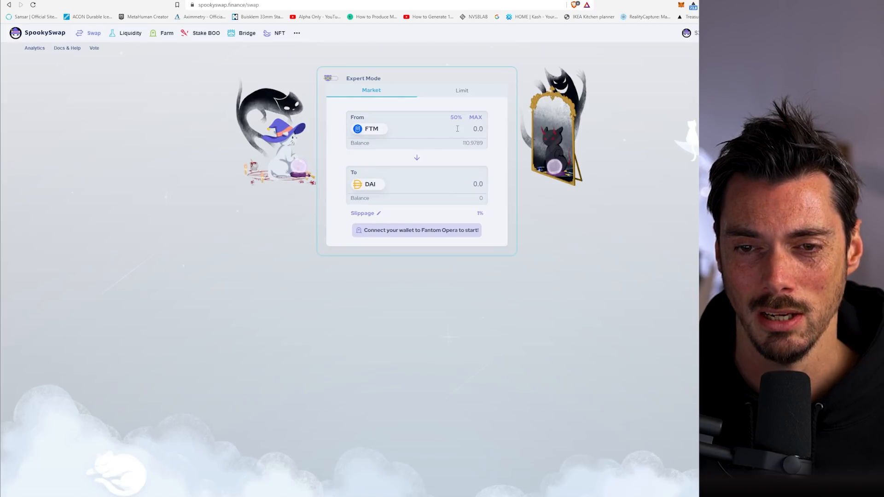
{"action": "mouse_move", "coordinate": [615, 125]}
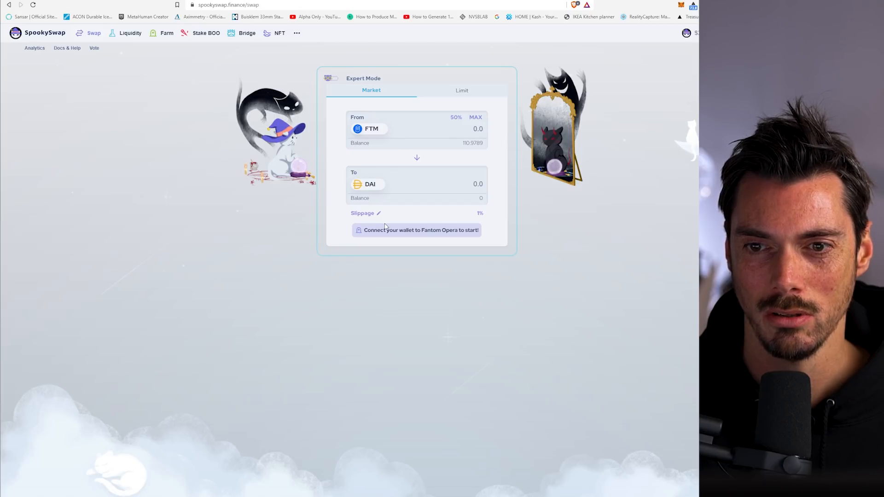
{"action": "left_click", "coordinate": [379, 213]}
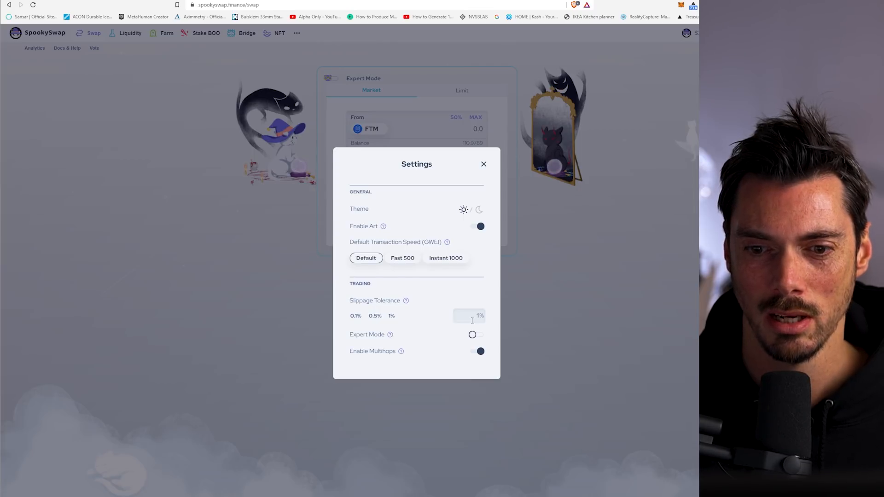
- Set slippage tolerance to 0.5% after trying 0.1%, and turn Expert Mode on
{"action": "left_click", "coordinate": [375, 315]}
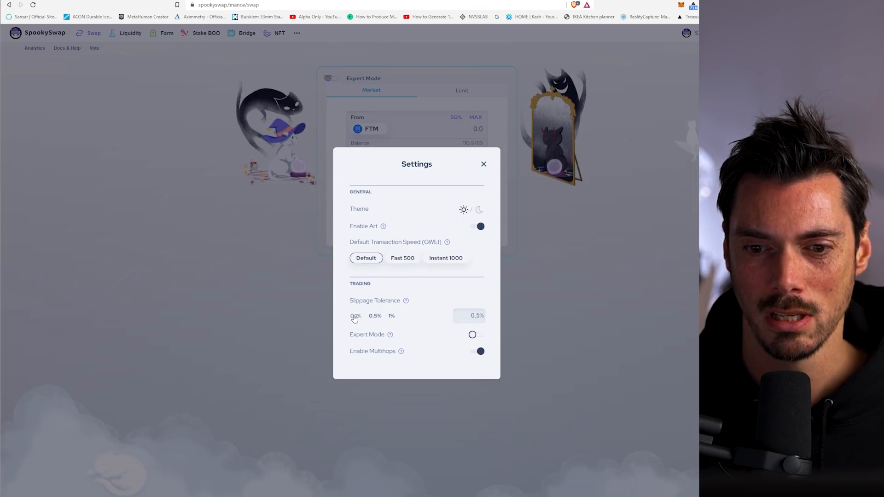
{"action": "left_click", "coordinate": [355, 316]}
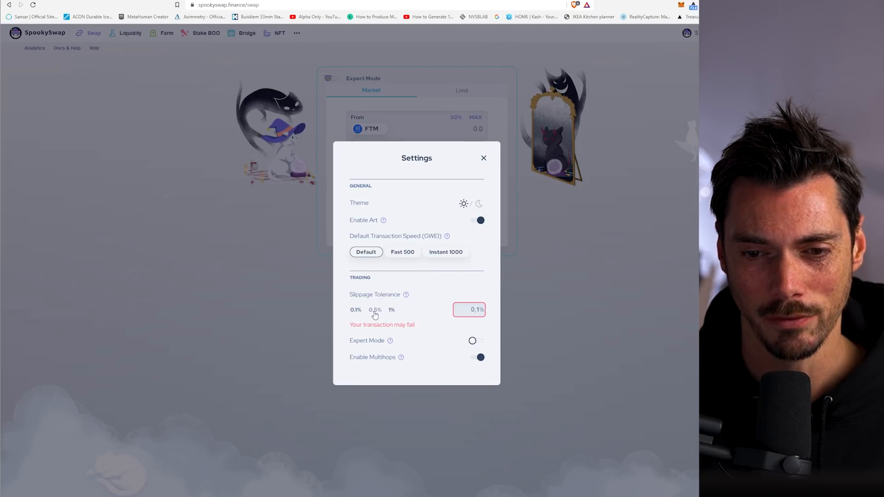
{"action": "left_click", "coordinate": [375, 309]}
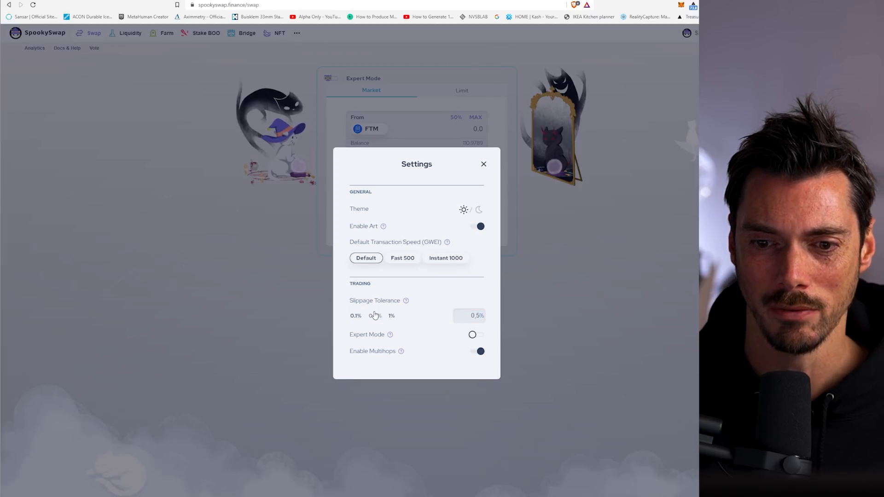
{"action": "left_click", "coordinate": [375, 315]}
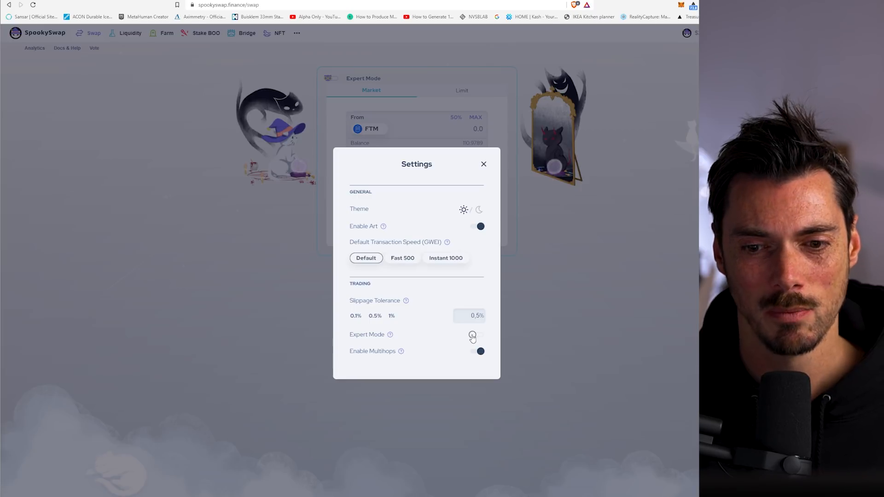
{"action": "left_click", "coordinate": [480, 334]}
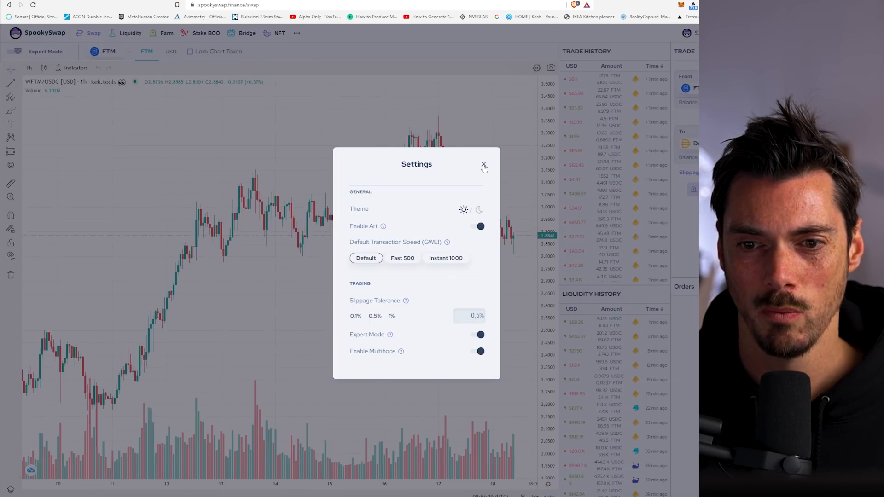
- Close the settings panel and switch off Expert Mode for the simple FTM-to-DAI swap view
{"action": "left_click", "coordinate": [483, 167]}
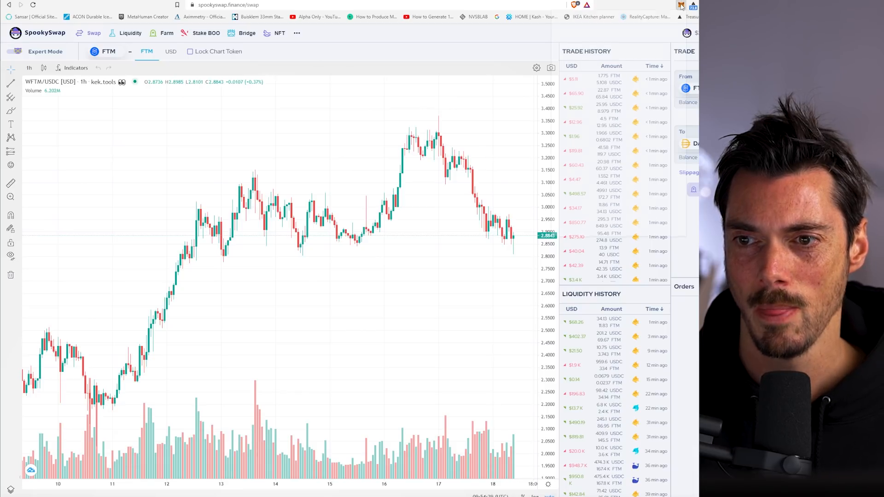
{"action": "left_click", "coordinate": [681, 6]}
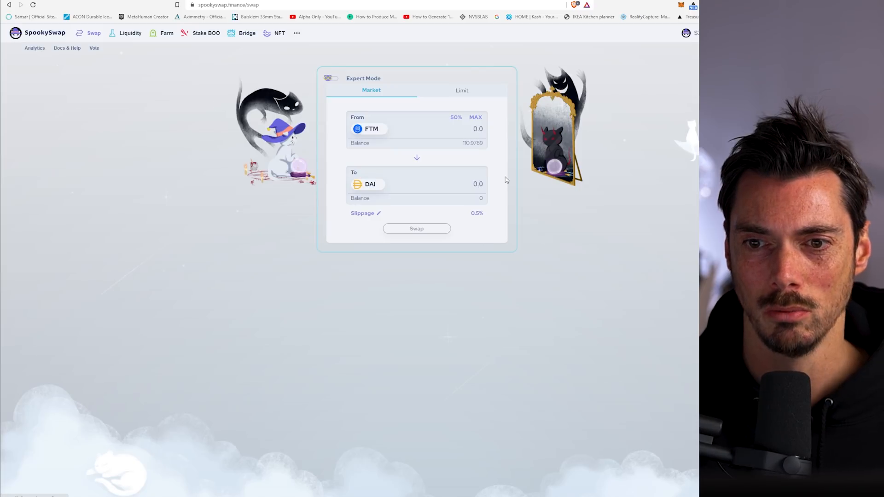
{"action": "mouse_move", "coordinate": [388, 213]}
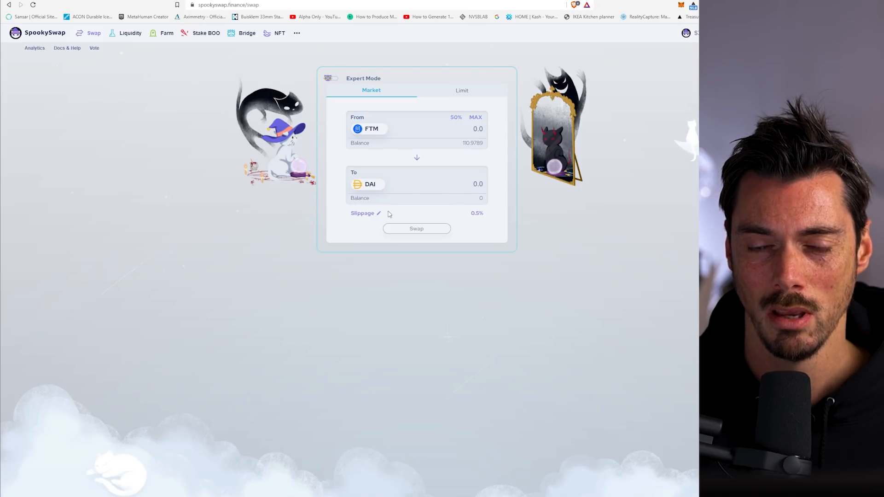
- Verify 0.5% slippage in settings and enter 50 as the FTM amount to swap
{"action": "left_click", "coordinate": [378, 212]}
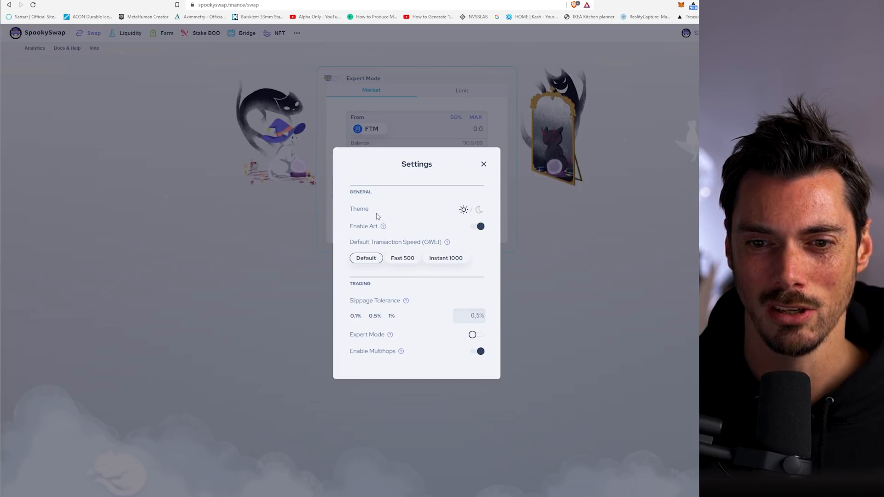
{"action": "mouse_move", "coordinate": [427, 214]}
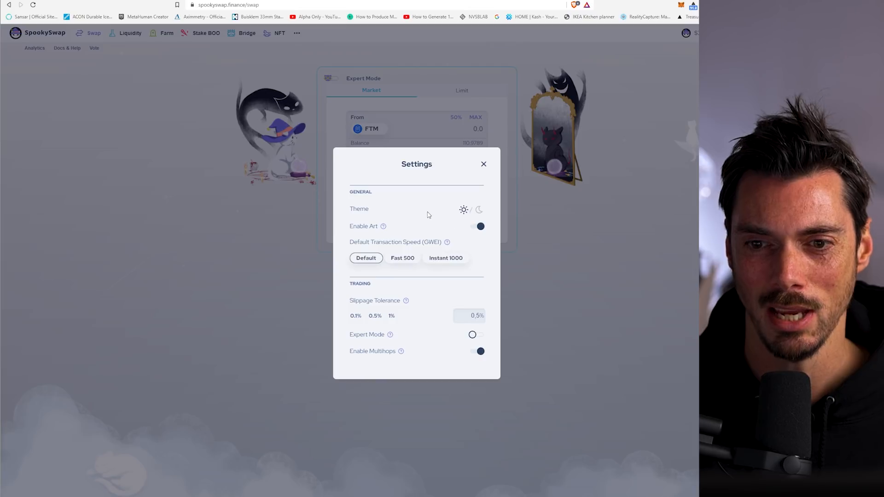
{"action": "mouse_move", "coordinate": [492, 157]}
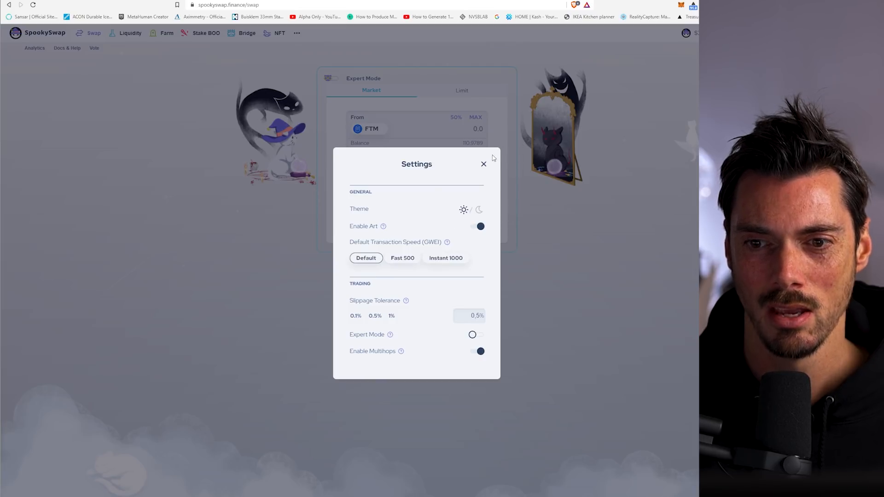
{"action": "left_click", "coordinate": [484, 163]}
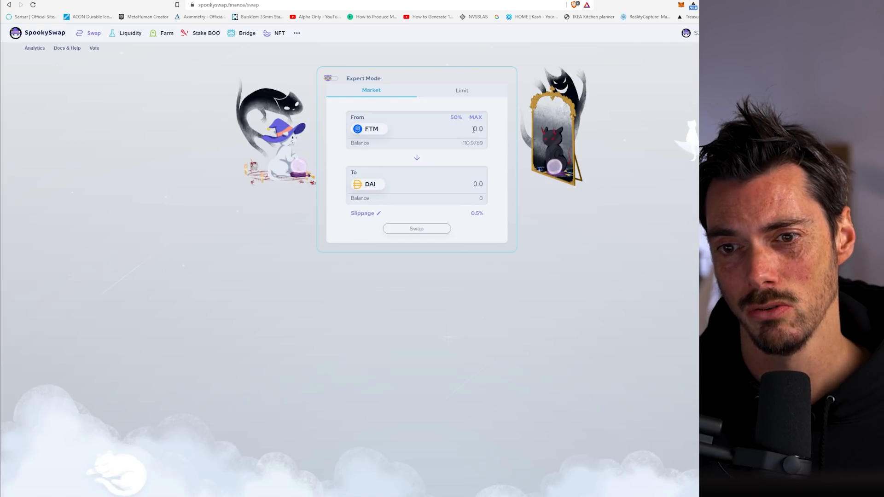
{"action": "type", "text": "50"}
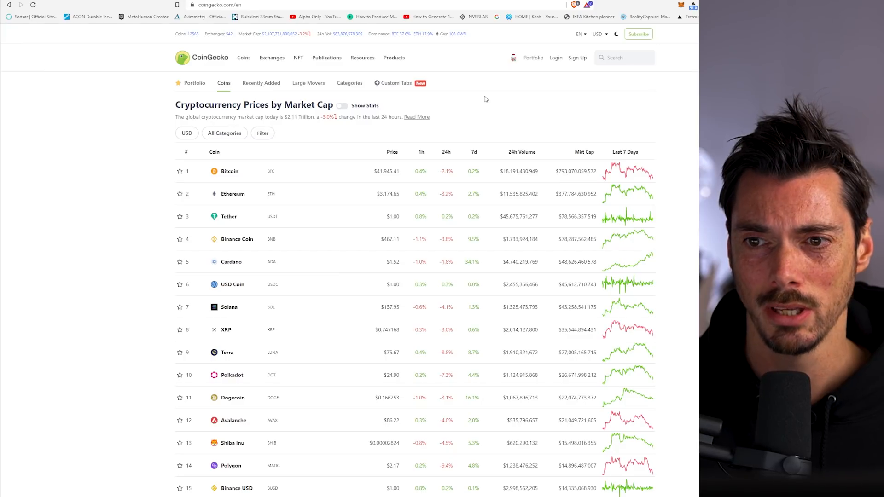
- Search CoinGecko for 'ftm' and go to the Fantom (FTM) coin page
{"action": "type", "text": "ftm"}
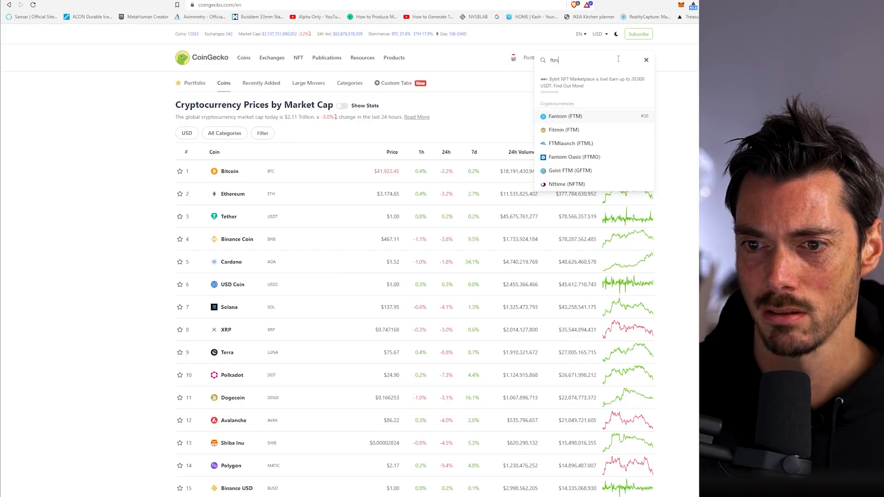
{"action": "left_click", "coordinate": [566, 116]}
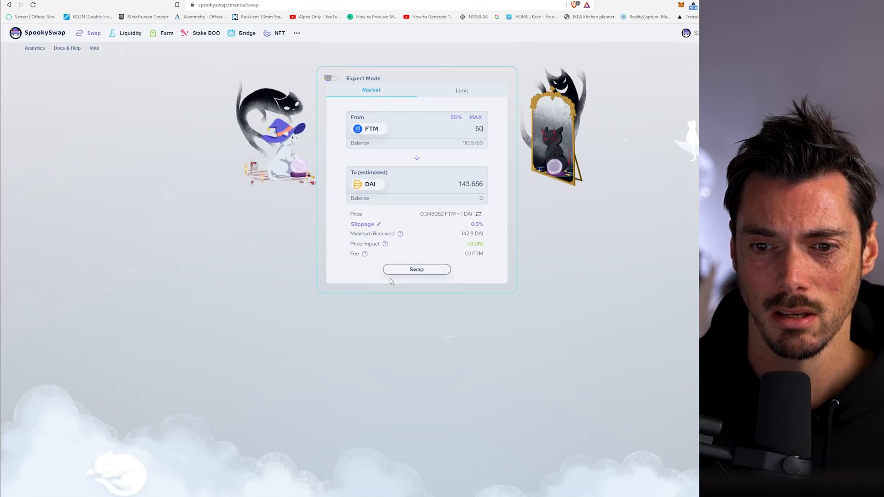
- Swap 50 FTM for DAI, confirm it in MetaMask, and view the transaction on FTMScan
{"action": "left_click", "coordinate": [416, 269]}
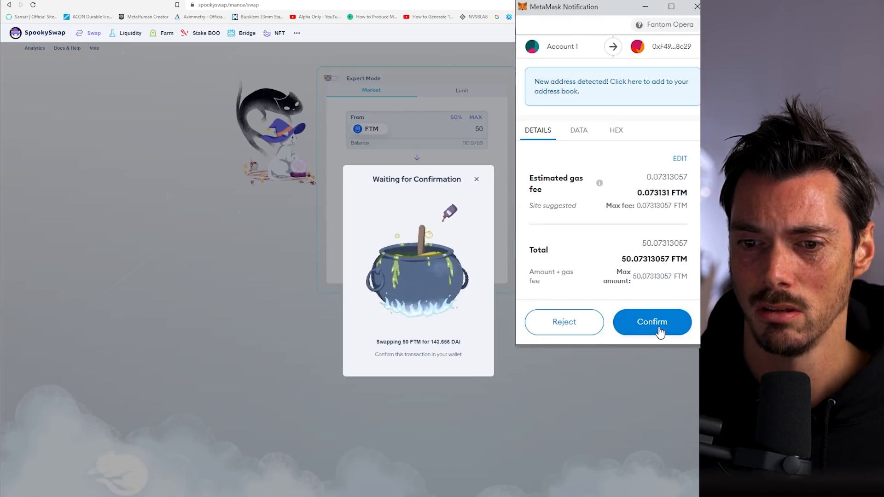
{"action": "left_click", "coordinate": [652, 322]}
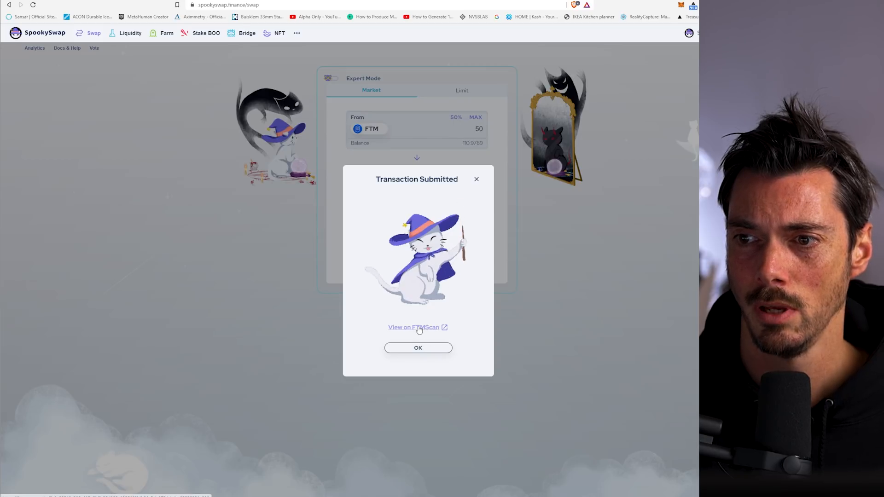
{"action": "left_click", "coordinate": [414, 328]}
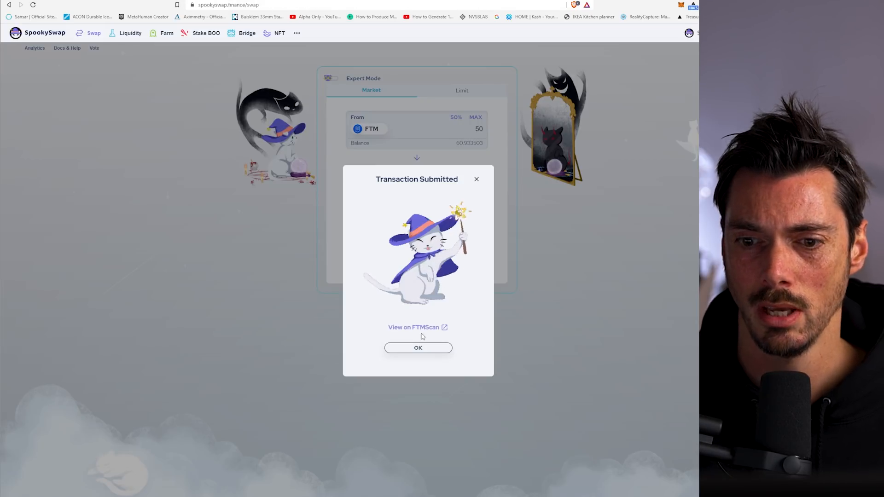
{"action": "left_click", "coordinate": [413, 328]}
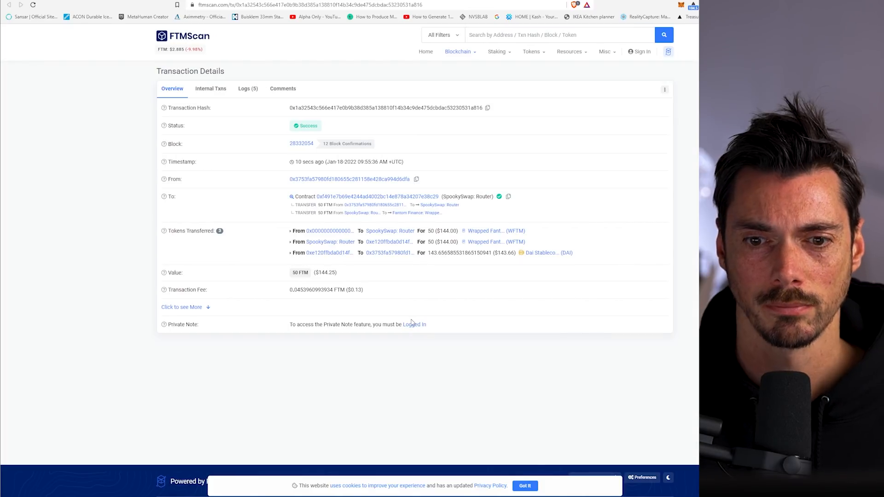
{"action": "mouse_move", "coordinate": [305, 136]}
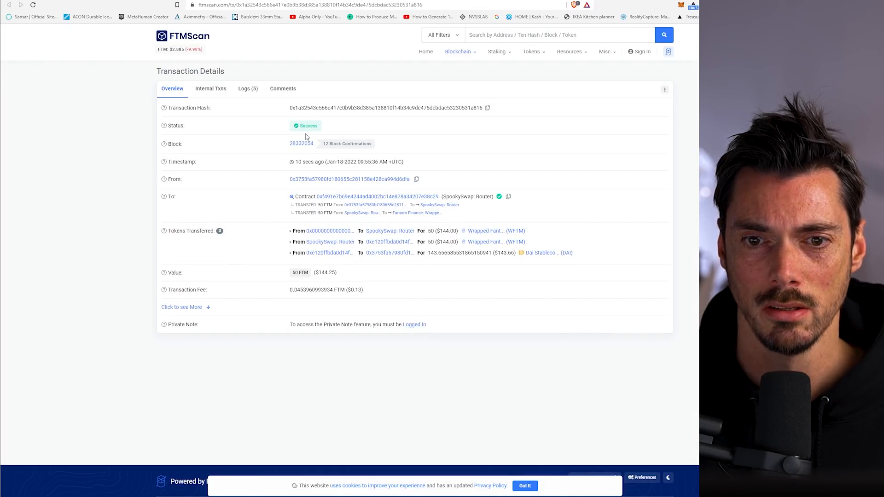
{"action": "mouse_move", "coordinate": [348, 143]}
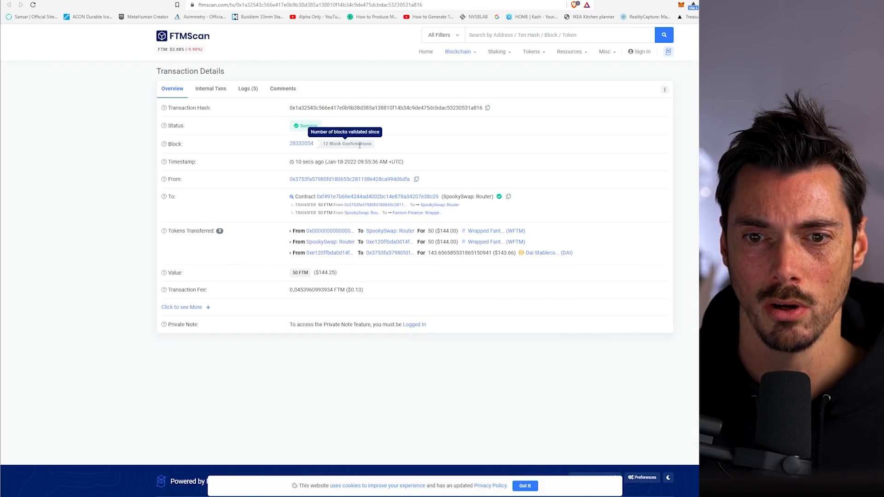
{"action": "mouse_move", "coordinate": [164, 125]}
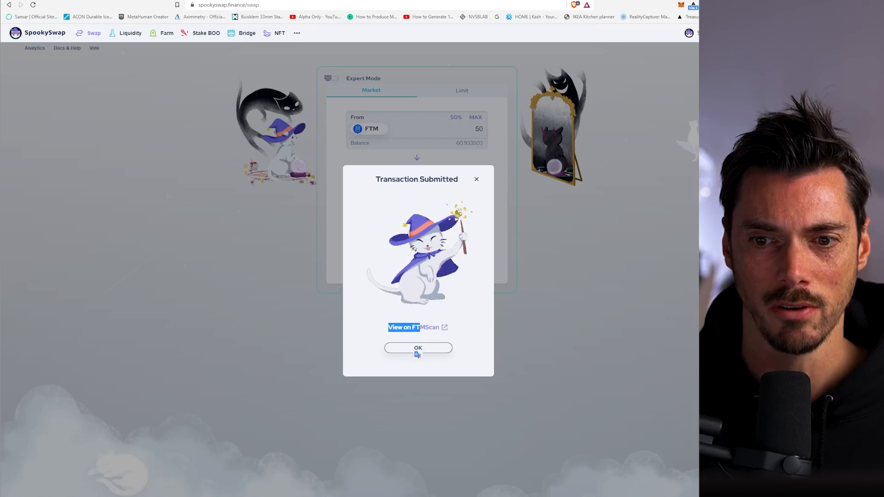
- Dismiss the Transaction Submitted notice, showing 60.933503 FTM and 143.65658 DAI balances
{"action": "left_click", "coordinate": [418, 348]}
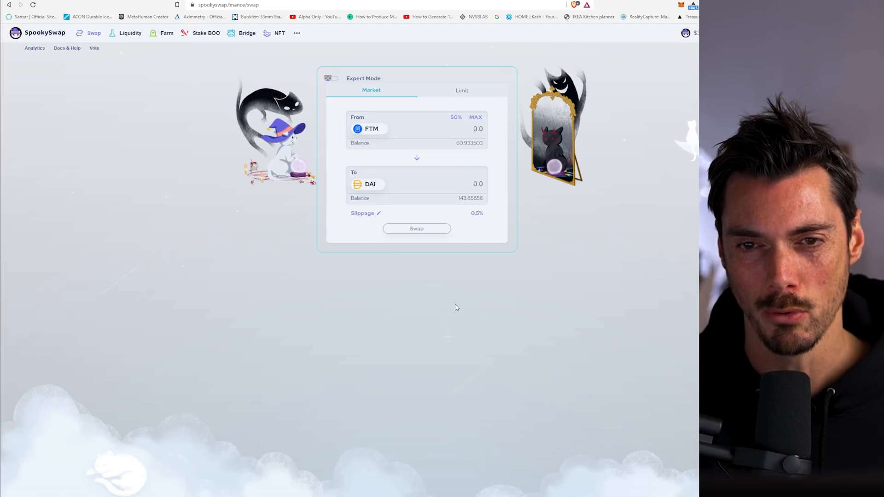
{"action": "mouse_move", "coordinate": [252, 328]}
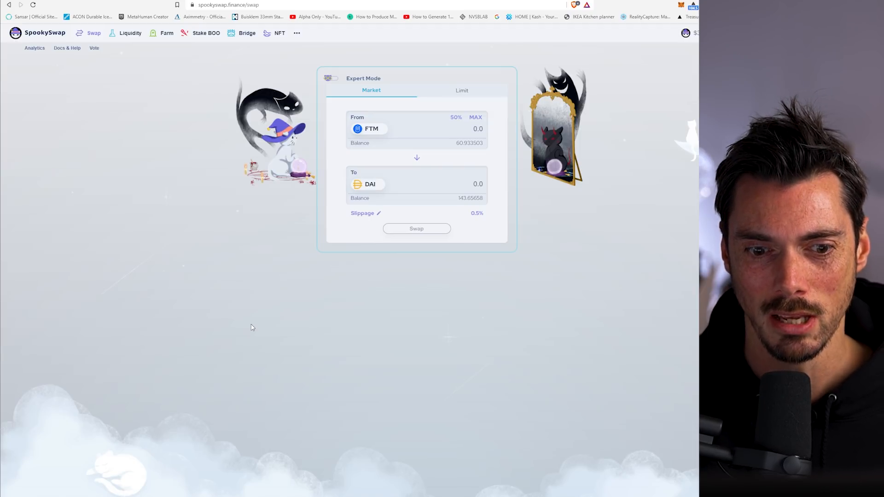